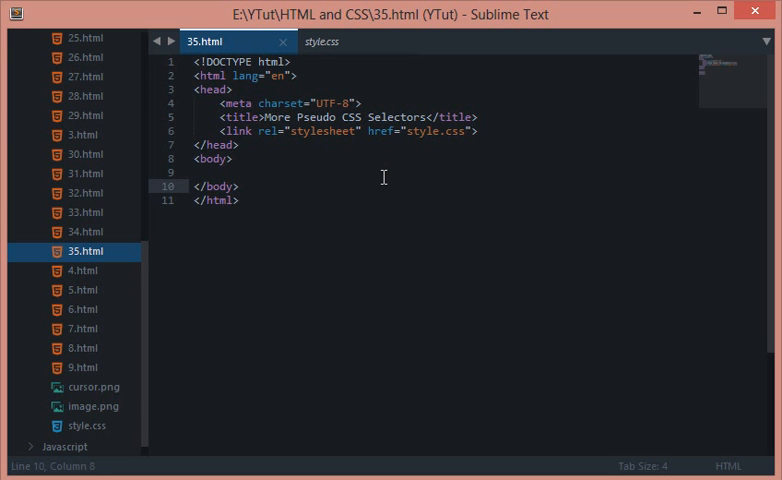
- Write a form with email, number and submit inputs in the body and save the HTML
type("a")
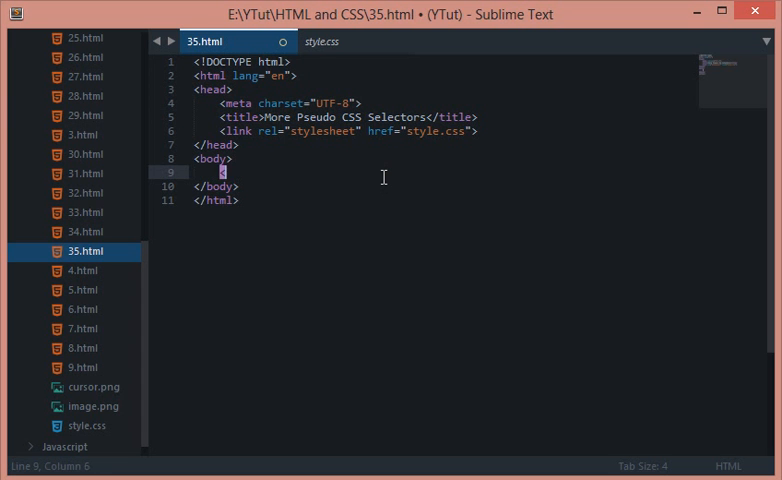
type("<form>")
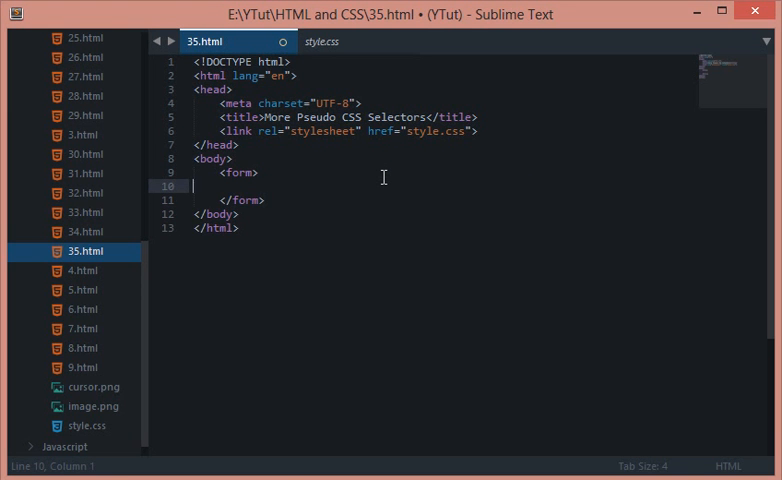
type("<input")
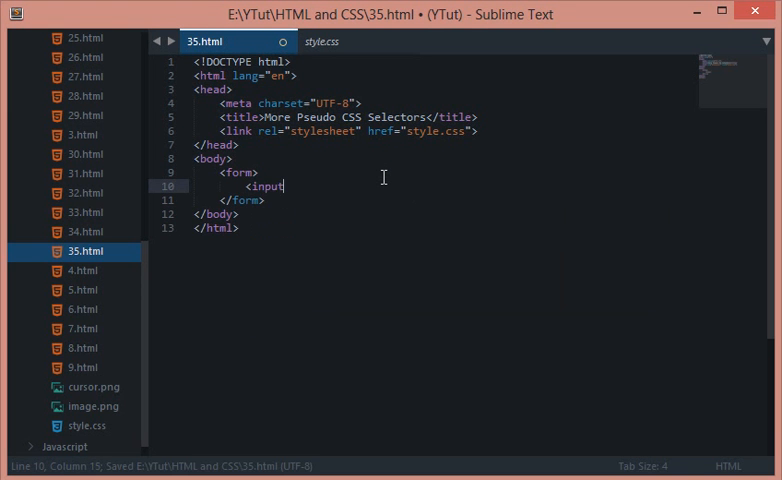
type("type=\"email\"")
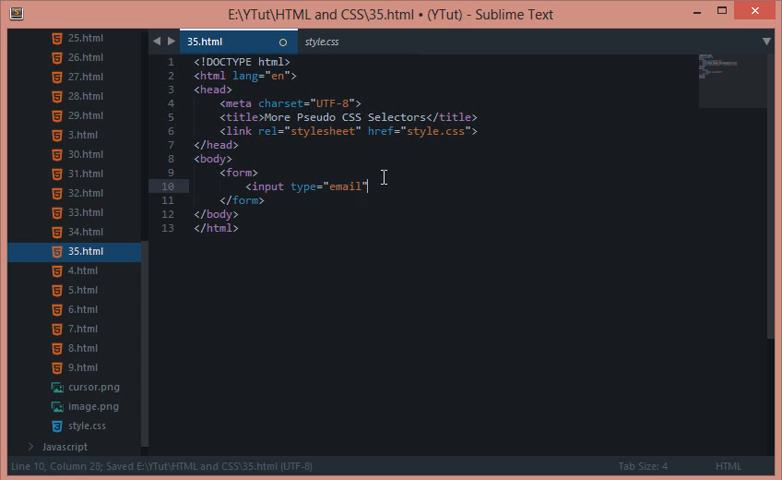
type("<input t")
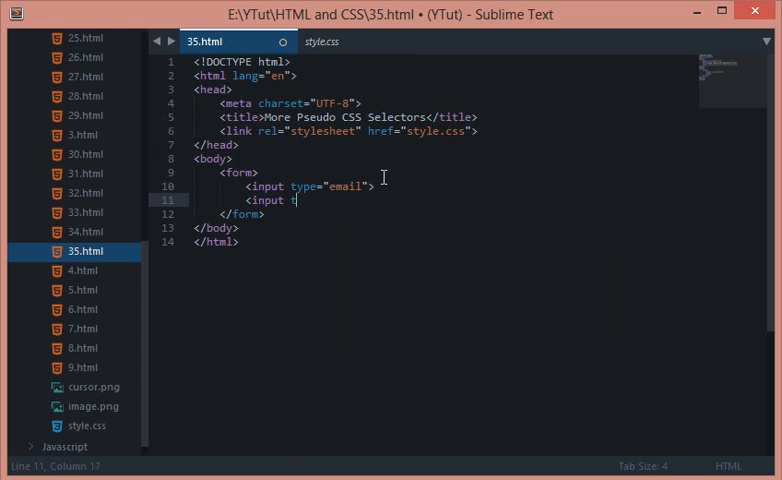
type("ype=\"\"")
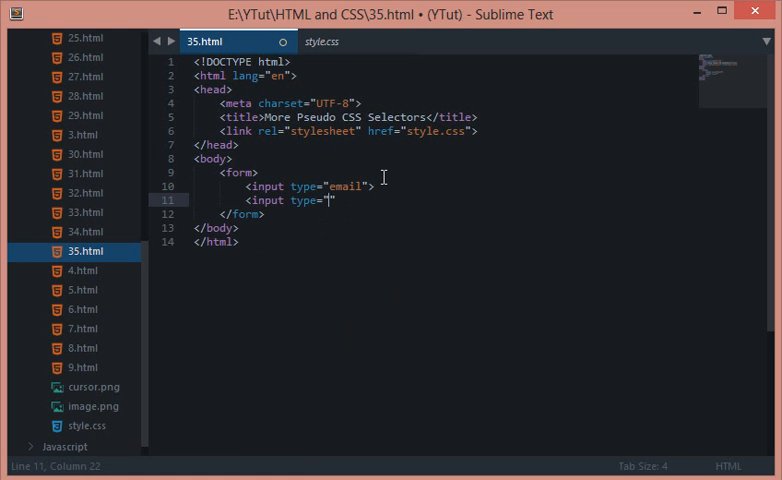
type("number\">")
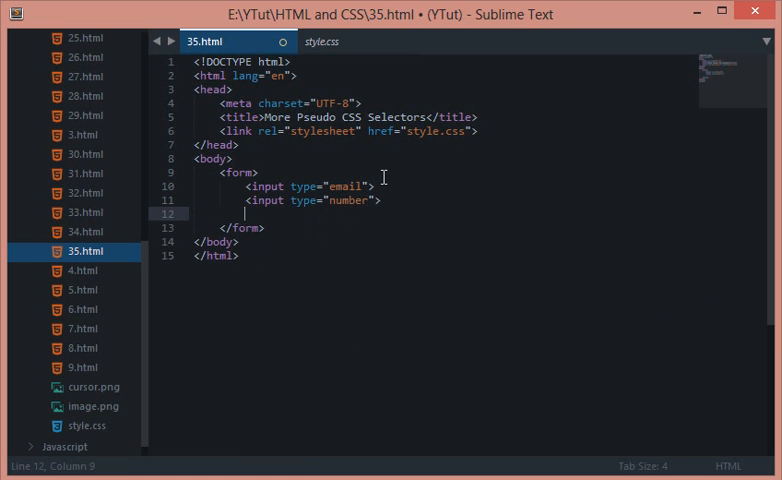
type("<input type=\"submit\"")
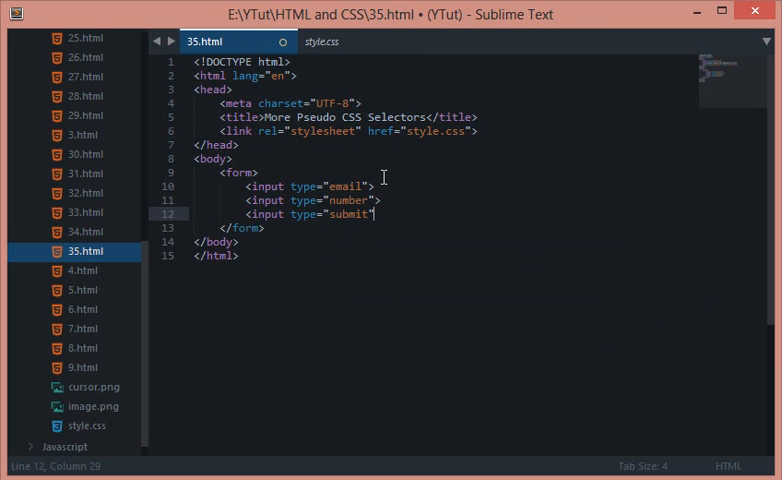
key("ctrl+s")
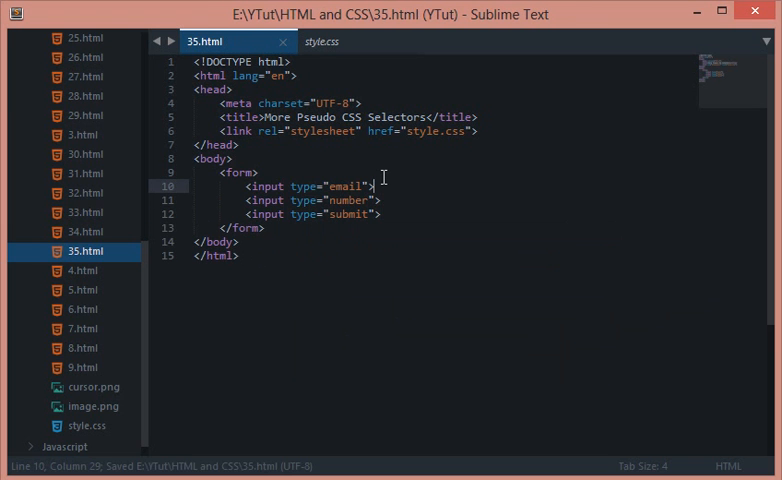
- Add Email: and Number: labels with <br> tags so each field sits on its own line
type("<br>")
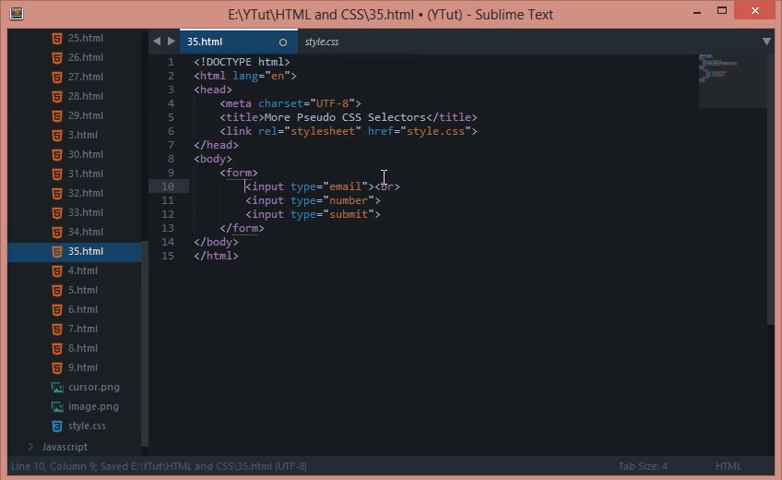
type("Email:")
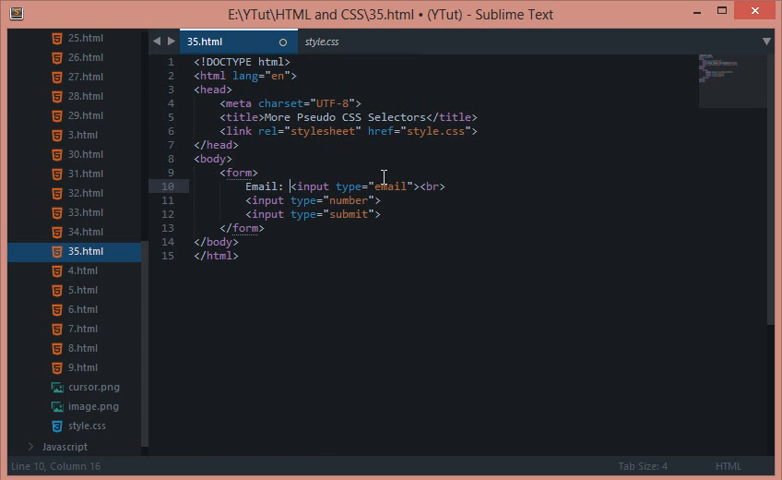
type("<br")
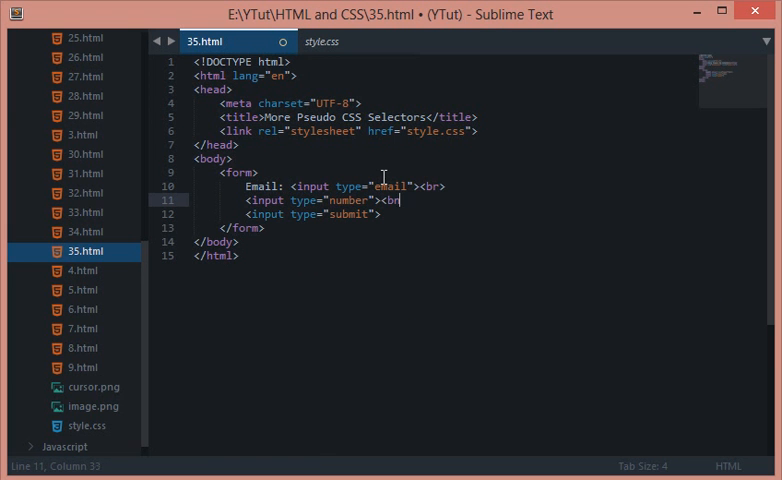
type("Num")
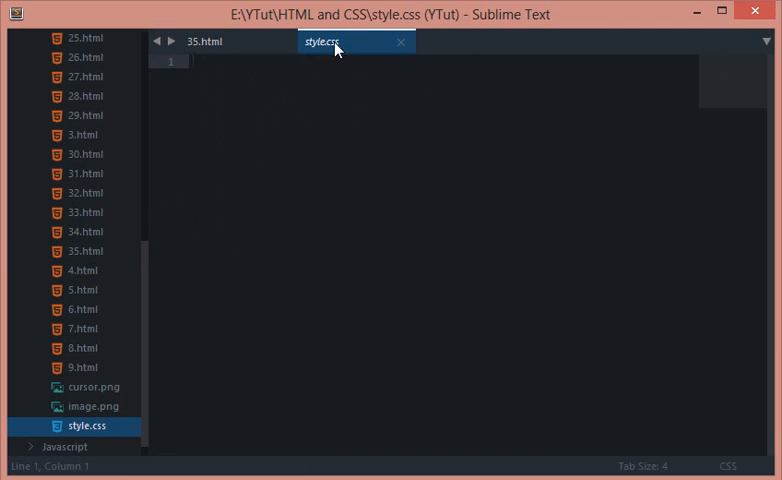
- Save the HTML and begin an input[type=...] selector in style.css
key("ctrl+s")
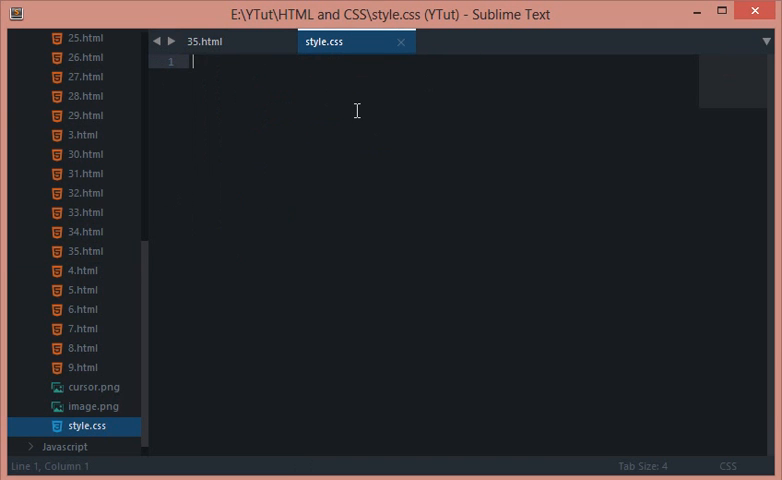
left_click(204, 40)
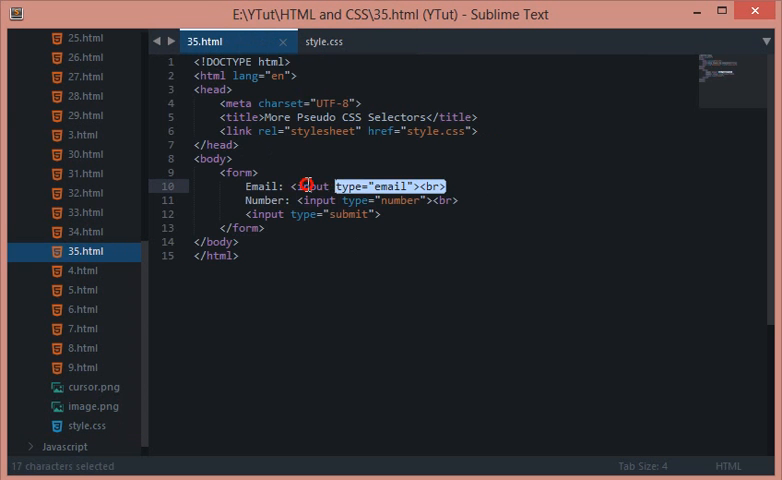
left_click(344, 42)
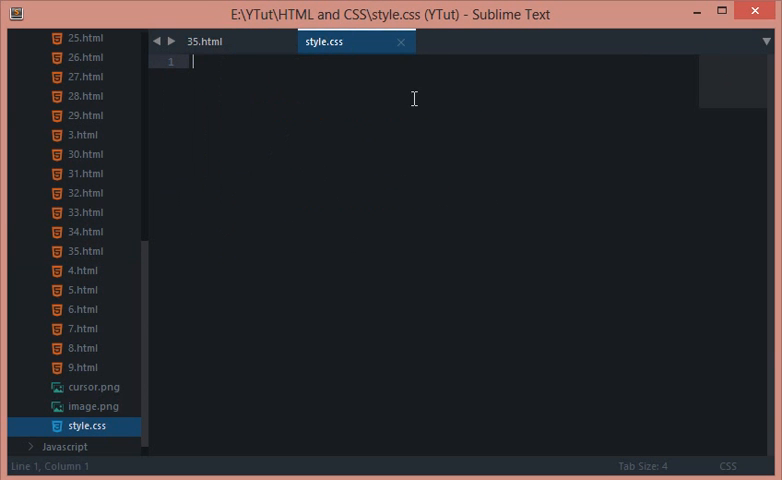
type("input[t]")
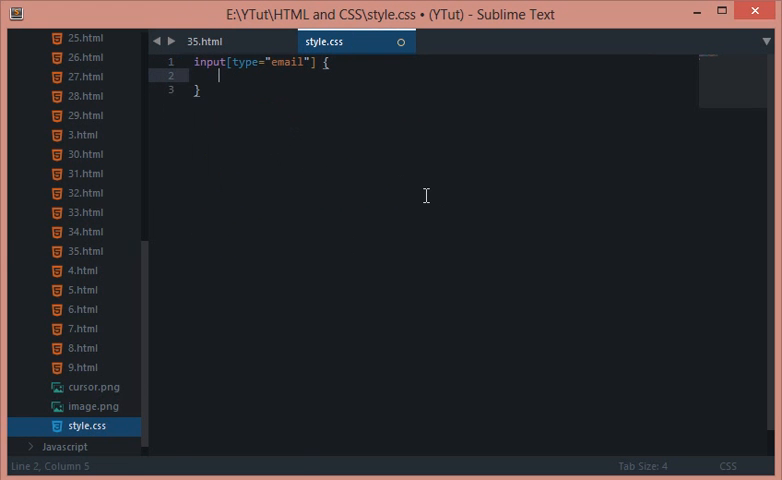
left_click(204, 40)
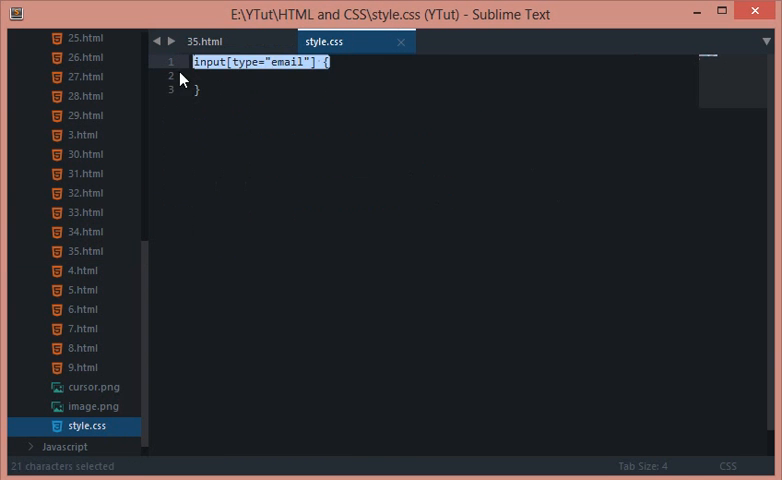
- Complete the selector as email:valid, number:valid and start a background declaration
left_click(488, 144)
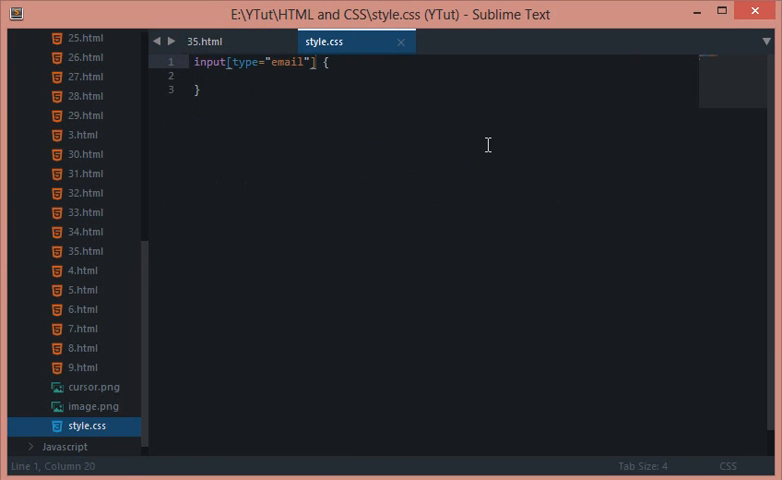
type(":")
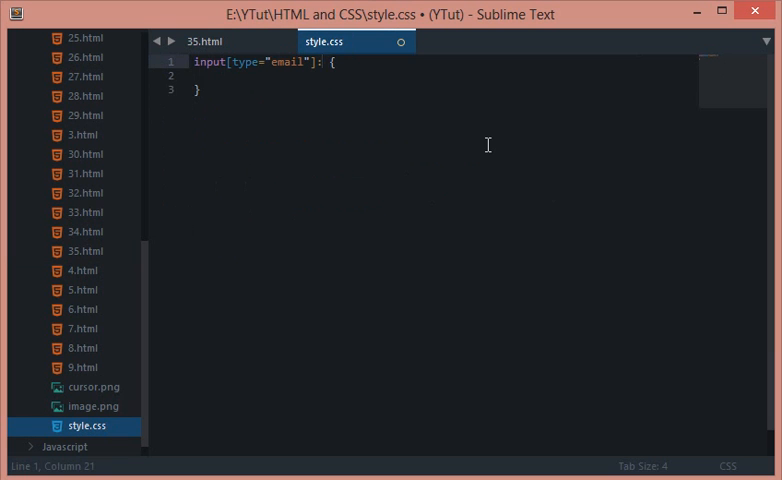
type(":")
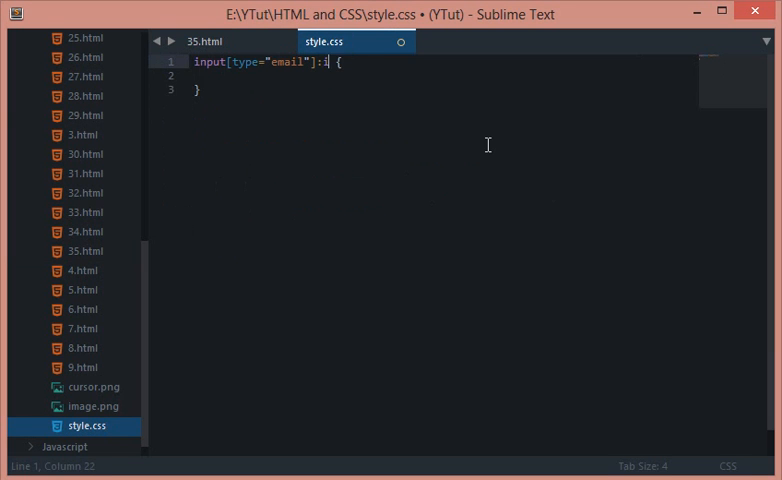
type("nvalid")
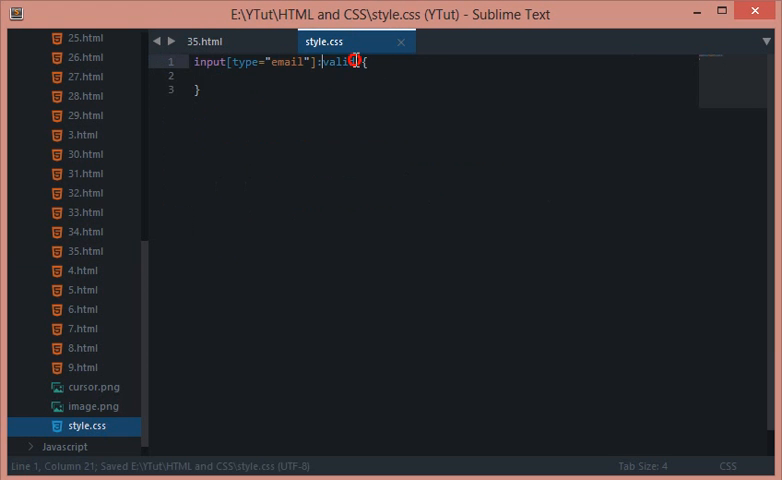
type(",")
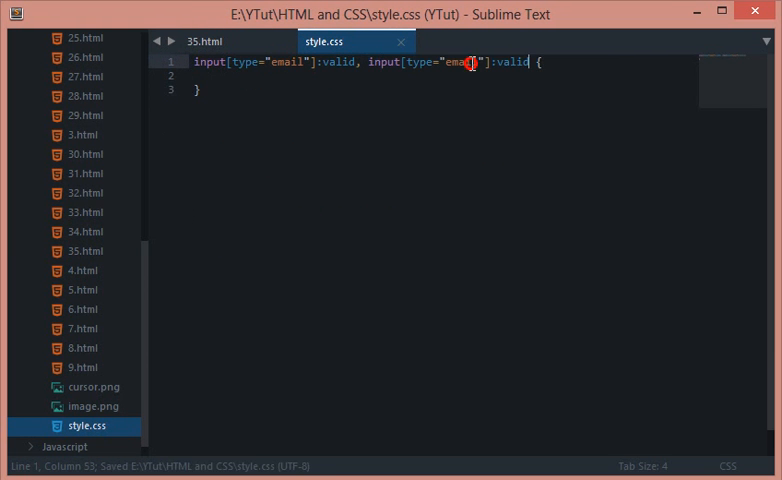
type("number")
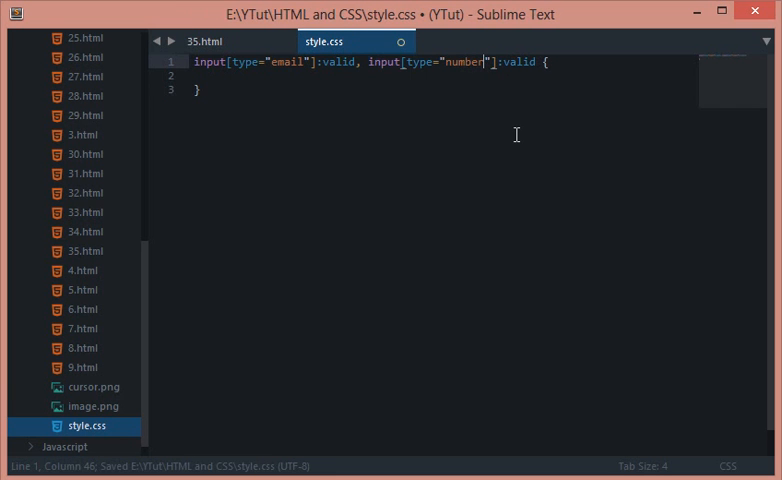
key("enter")
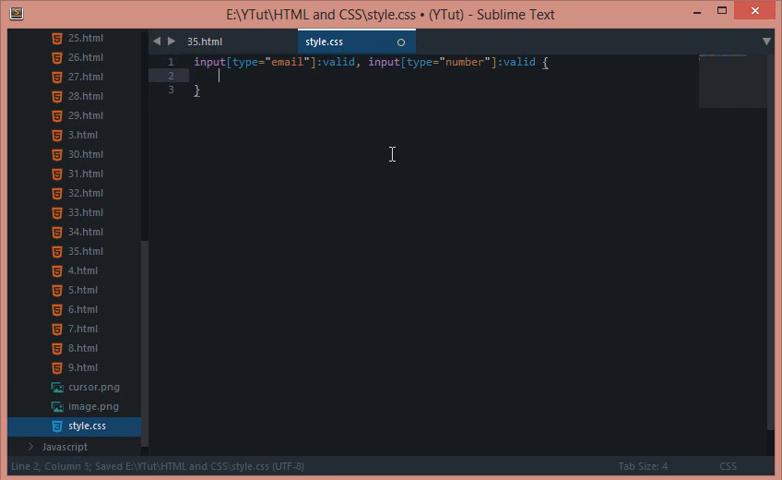
type("backgroun")
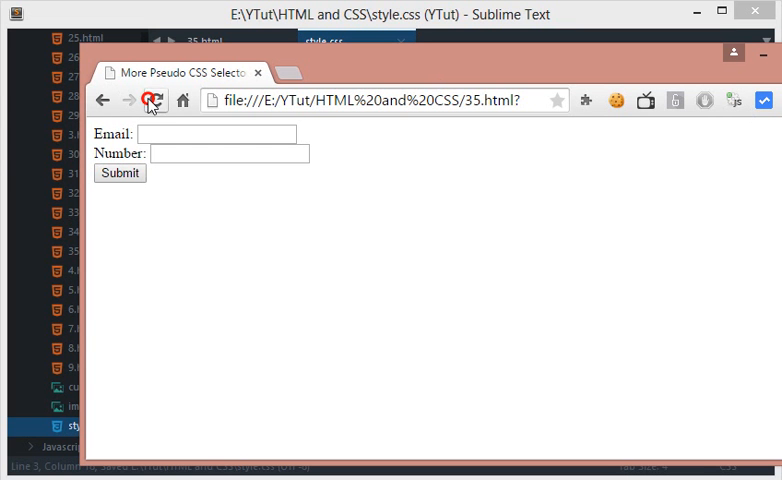
left_click(156, 100)
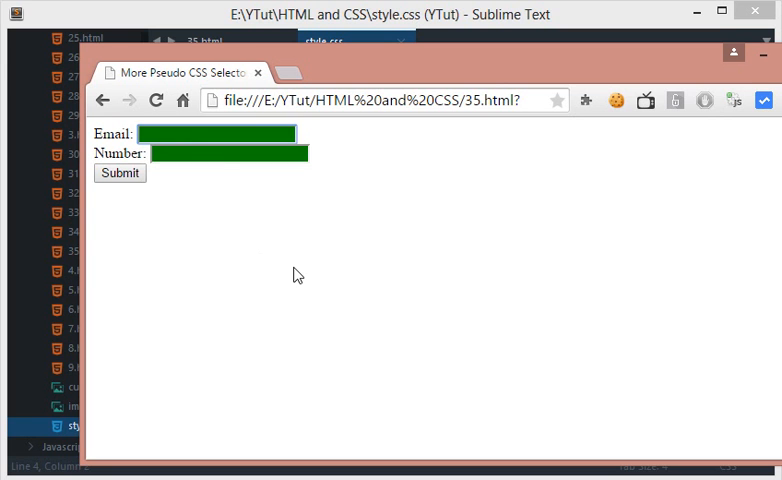
type("abc@g")
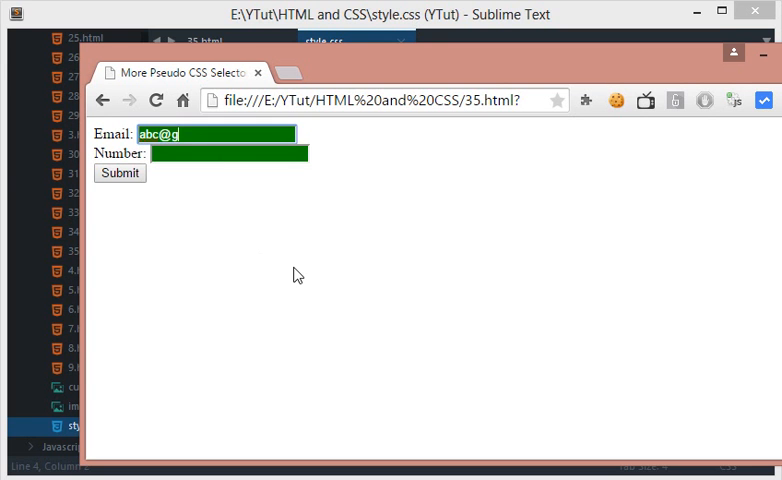
type("mail.com")
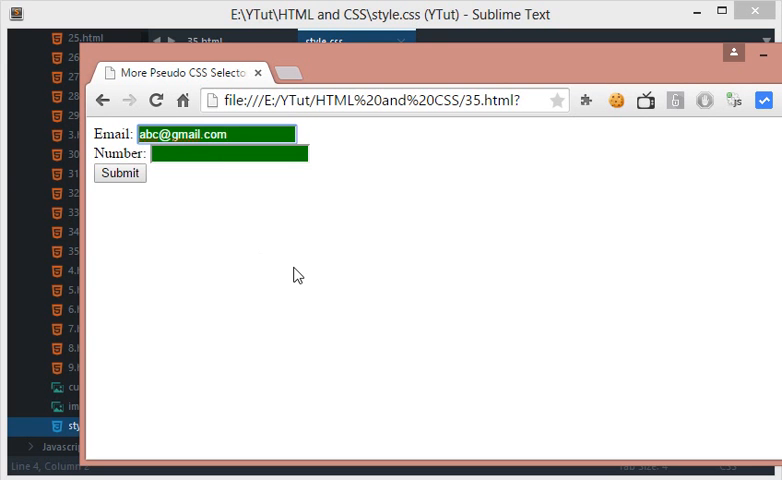
type("12334")
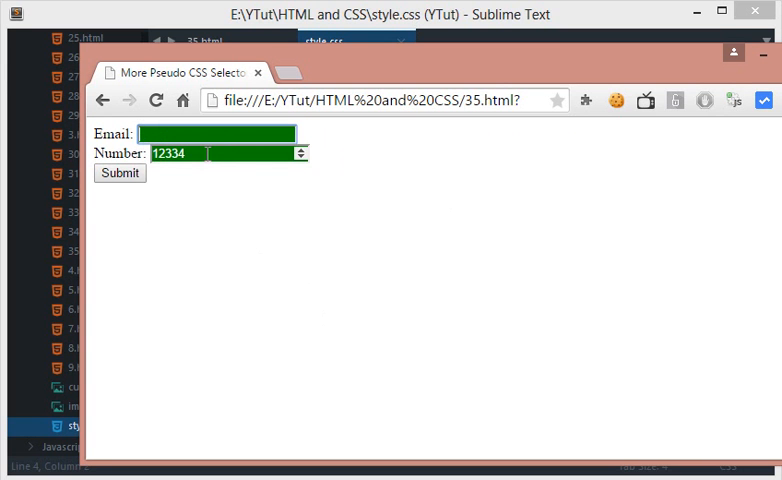
type("sd")
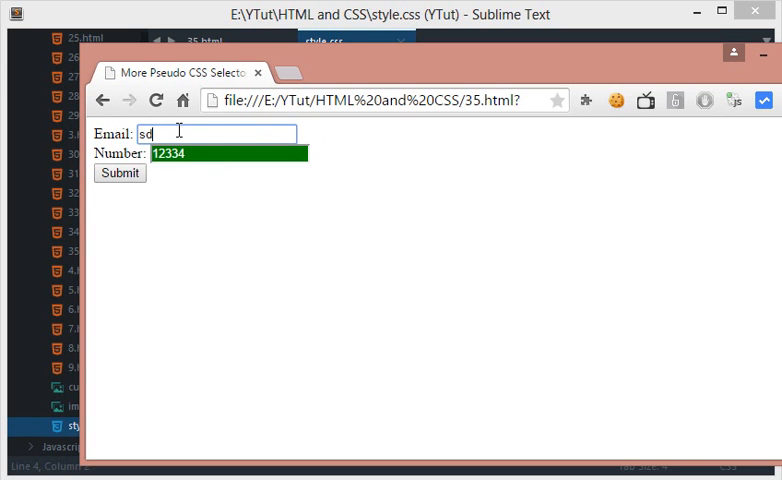
mouse_move(628, 222)
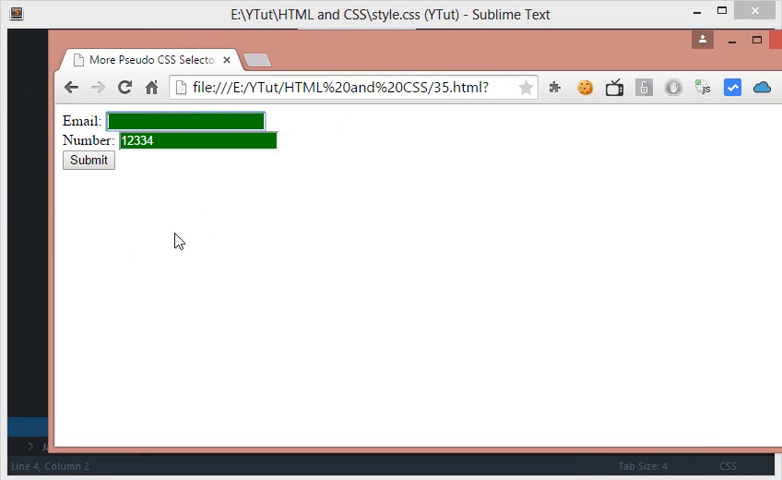
type("ab")
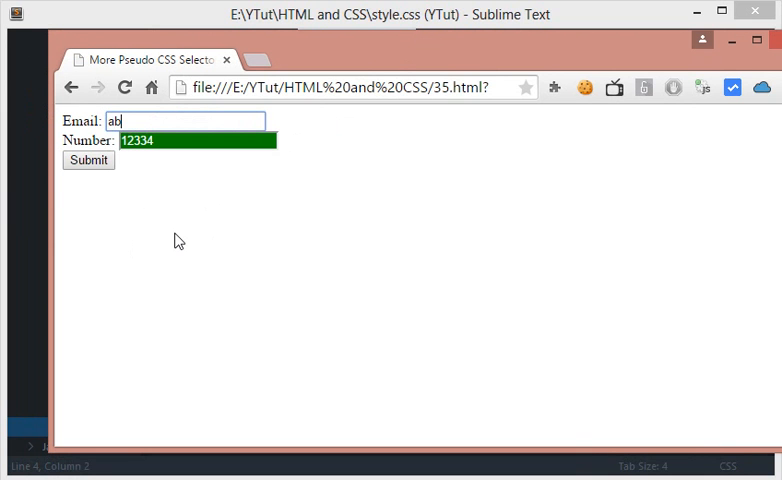
type("cdsdfjkh")
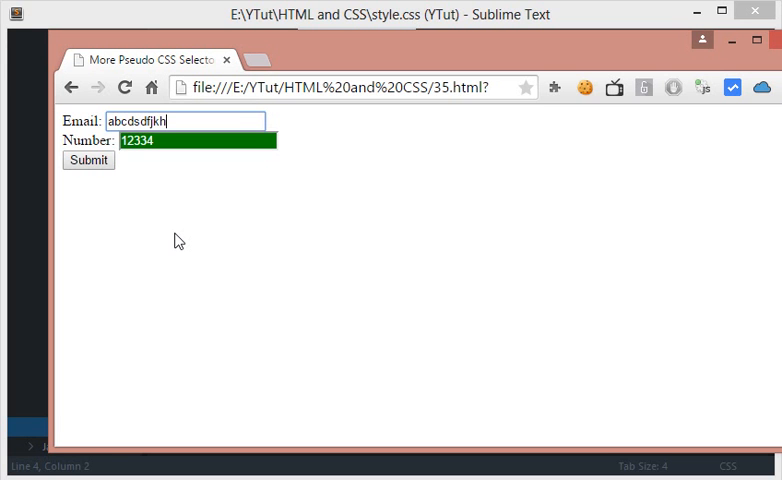
type("*&^#$&*@df")
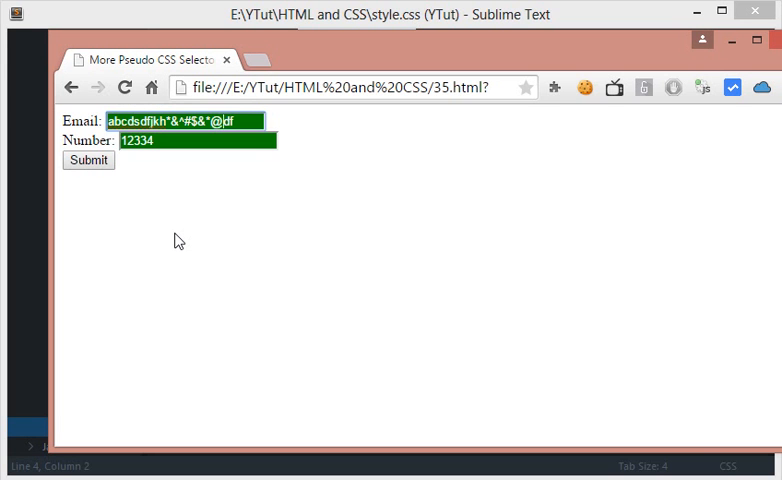
type(".com")
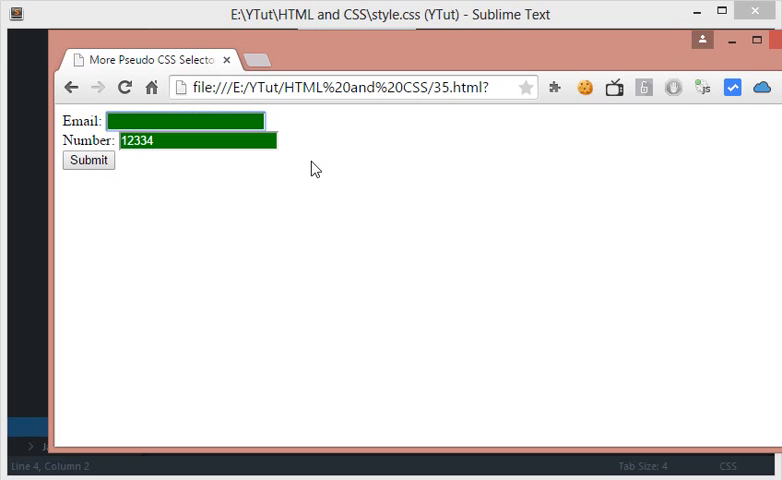
type("STRING@STRING")
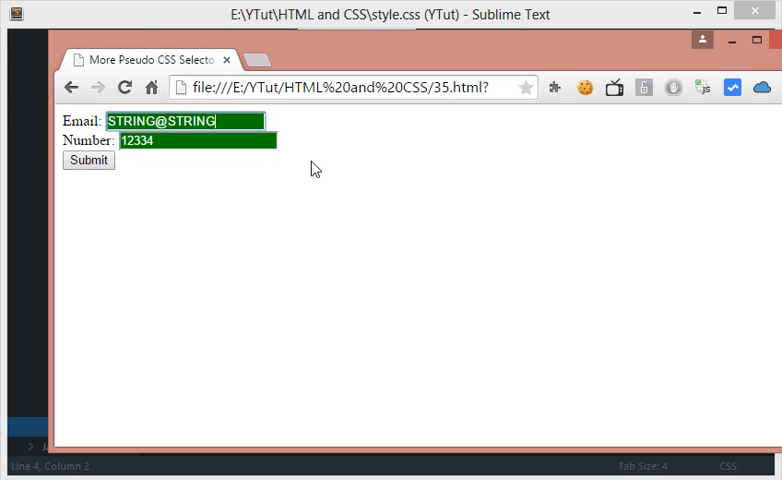
type(".STRING")
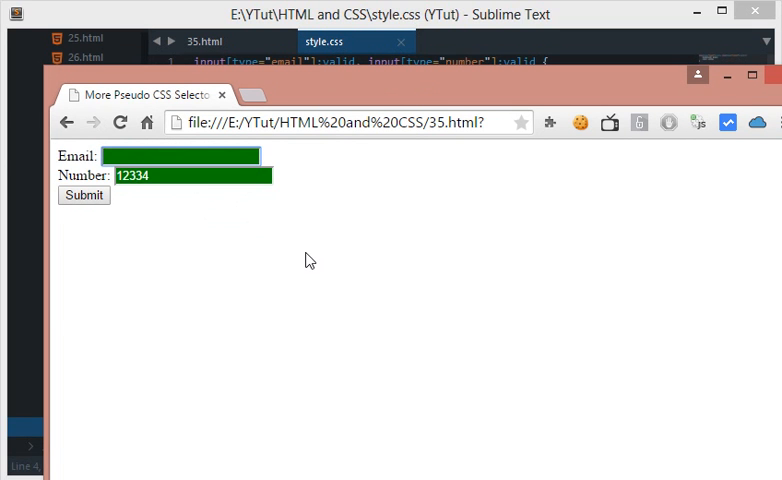
mouse_move(266, 260)
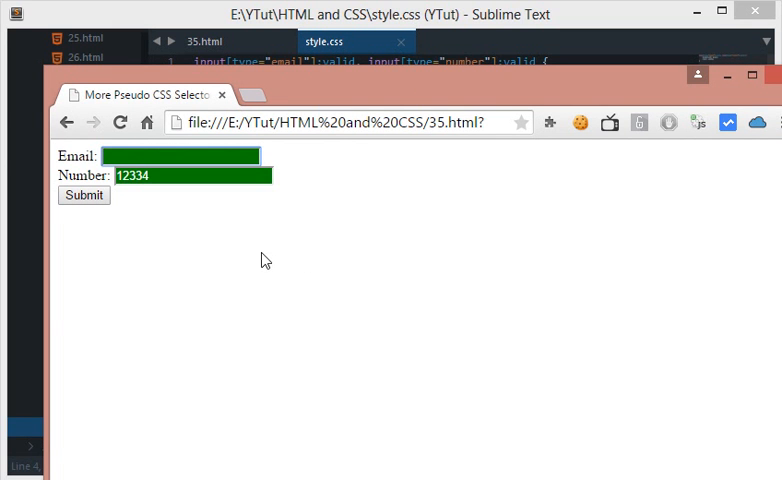
mouse_move(304, 260)
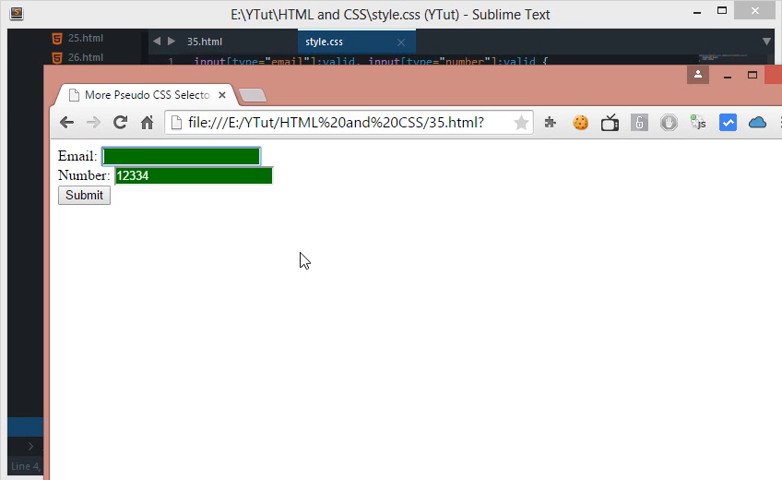
type("abc")
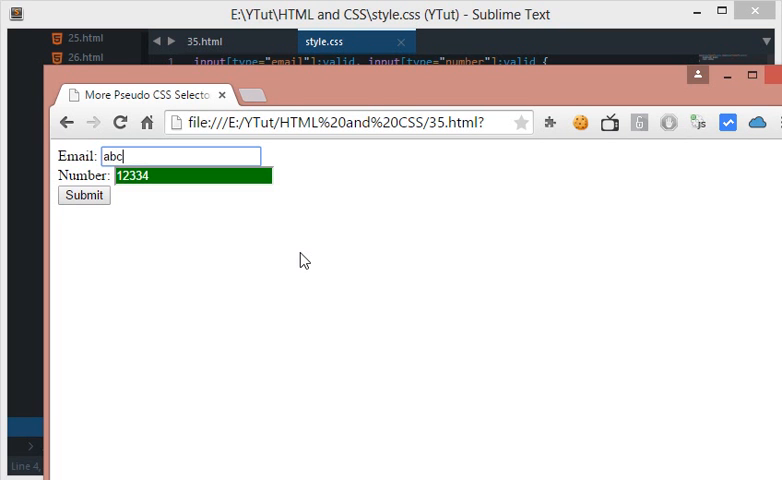
type("deA")
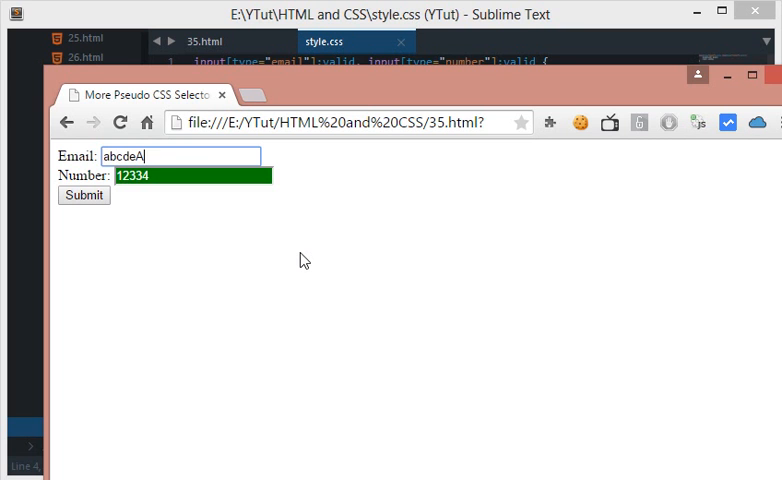
type("asdg238794")
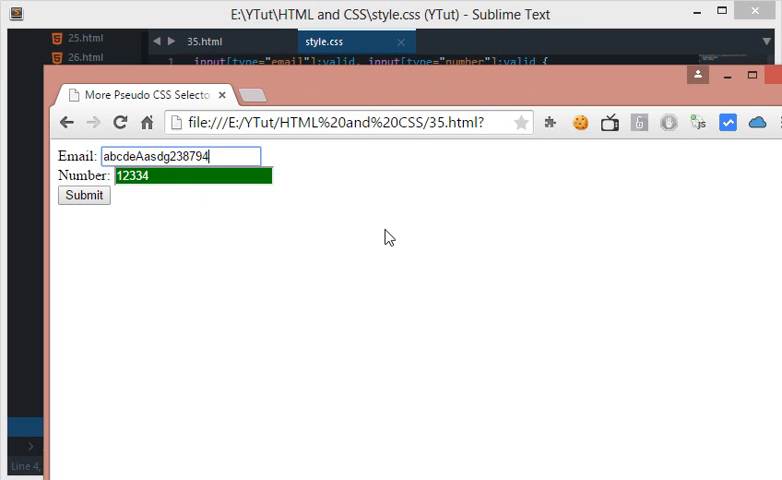
type("@")
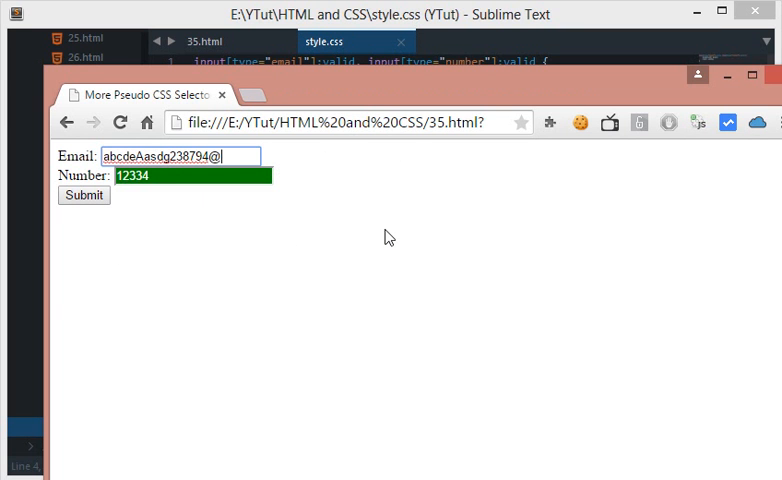
type("asad")
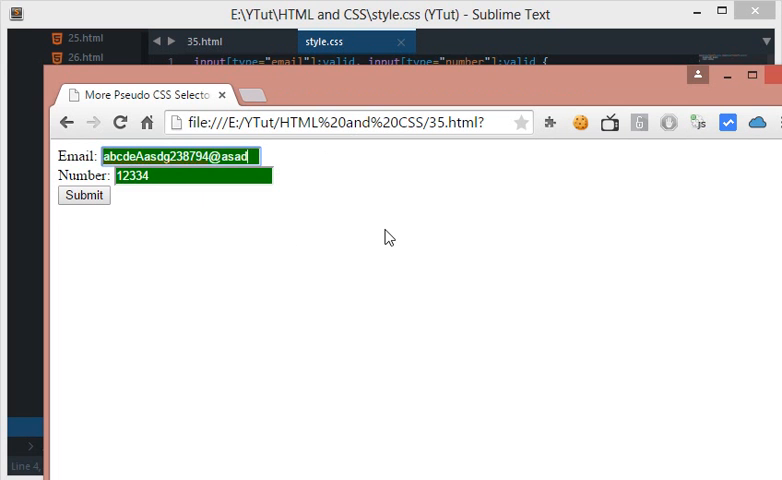
type(".com")
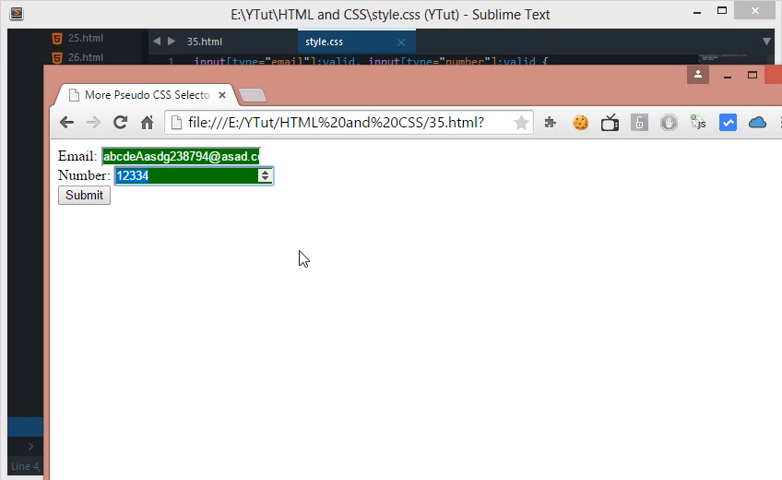
type("213234")
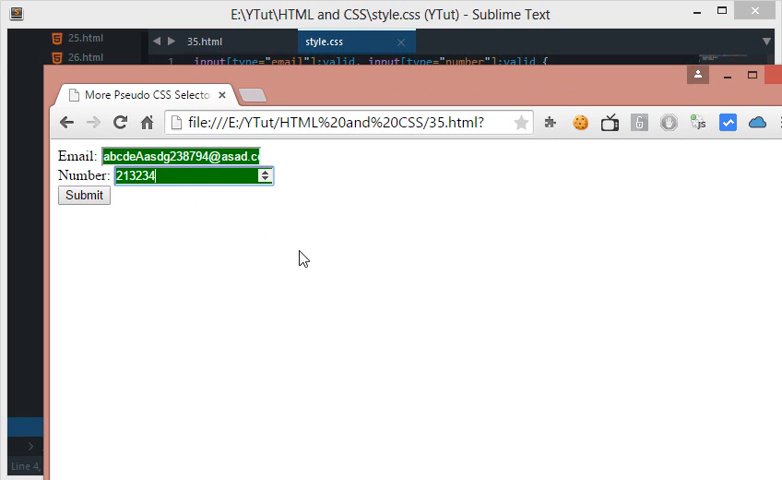
type("234234")
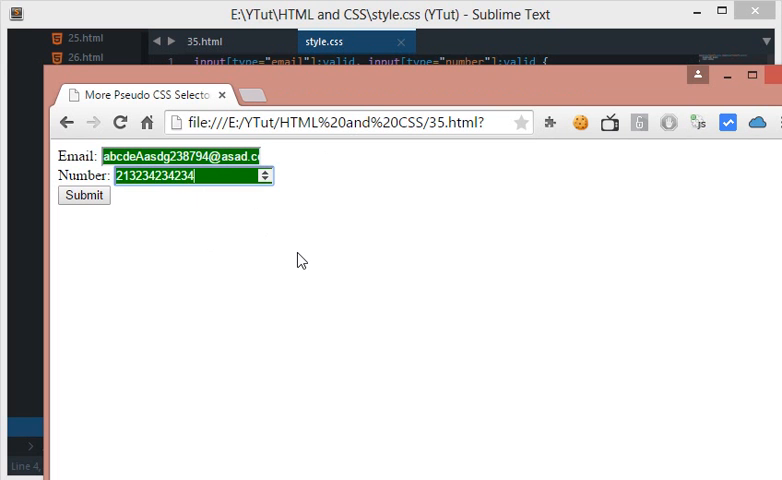
type("234")
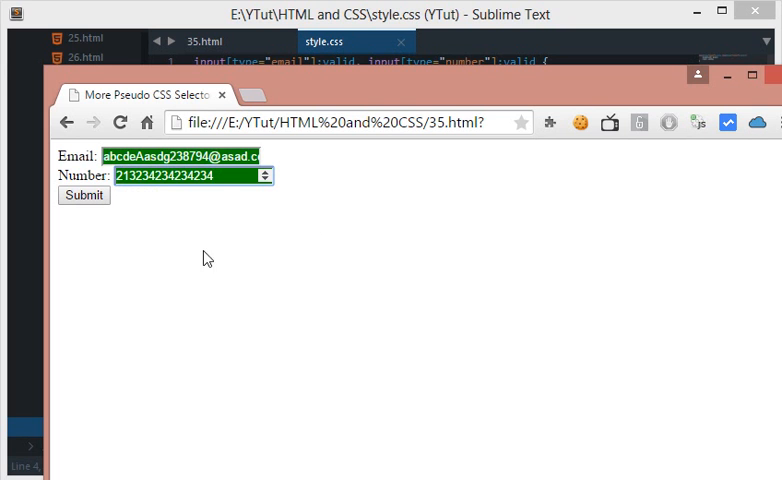
mouse_move(464, 16)
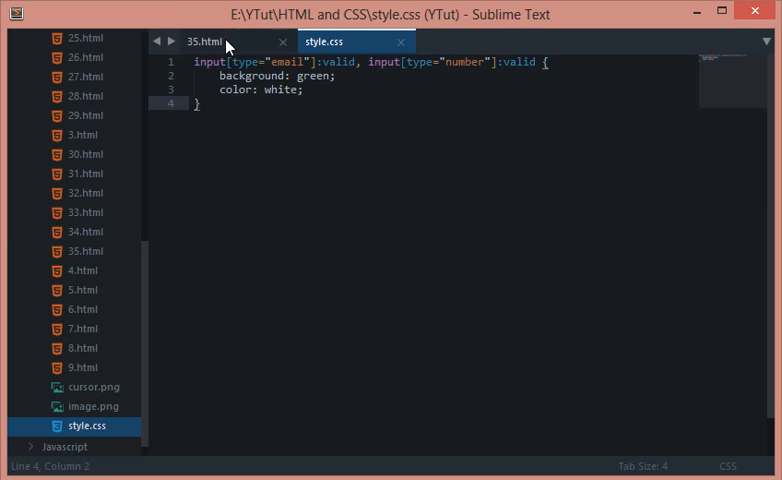
- Change the selector's :valid parts to :invalid for the email and number inputs
left_click(204, 40)
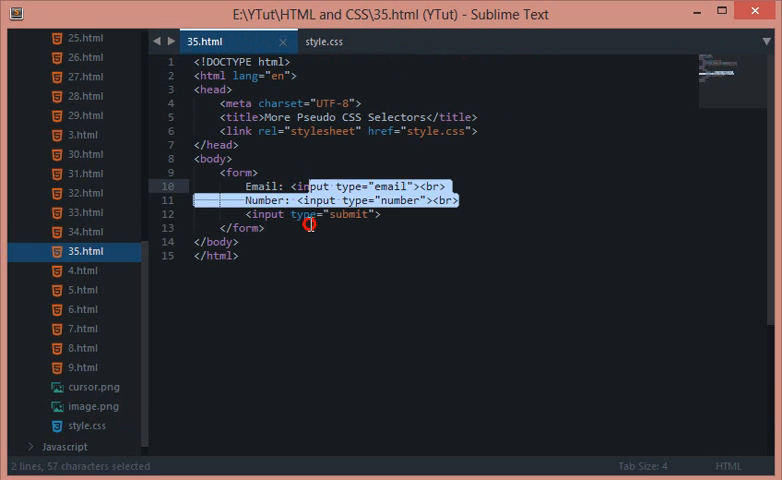
left_click(356, 40)
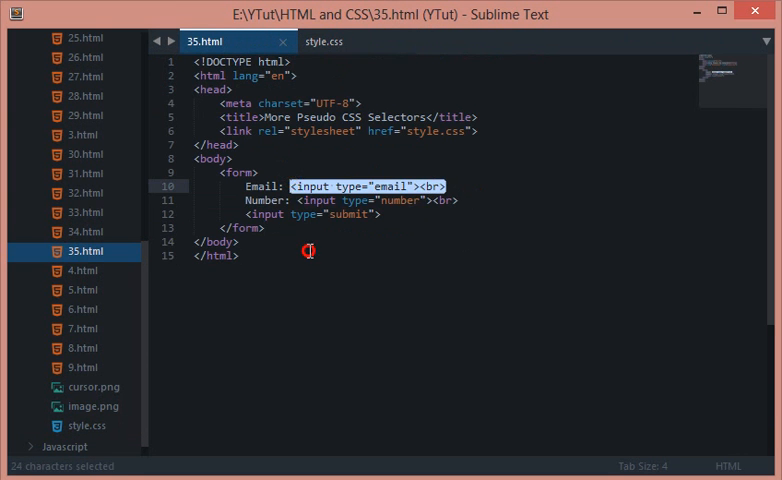
left_click(324, 40)
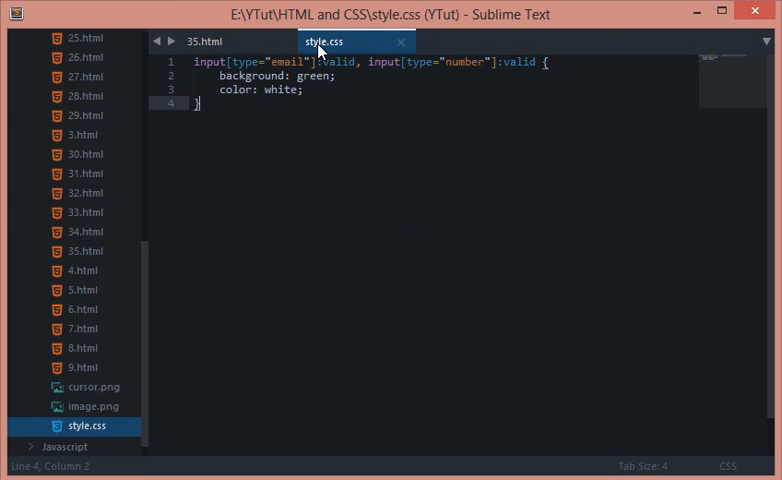
double_click(284, 88)
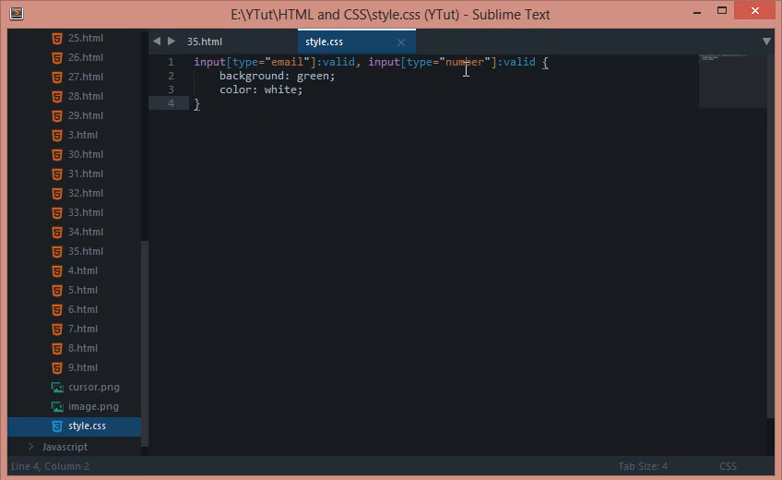
left_click(204, 40)
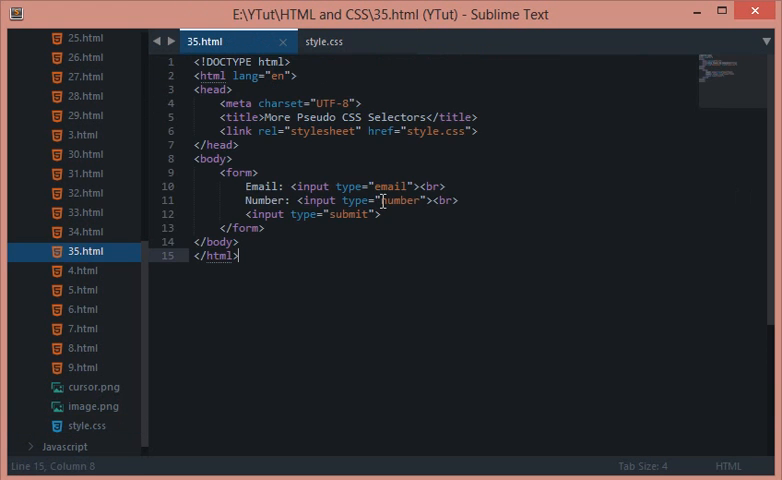
left_click(324, 40)
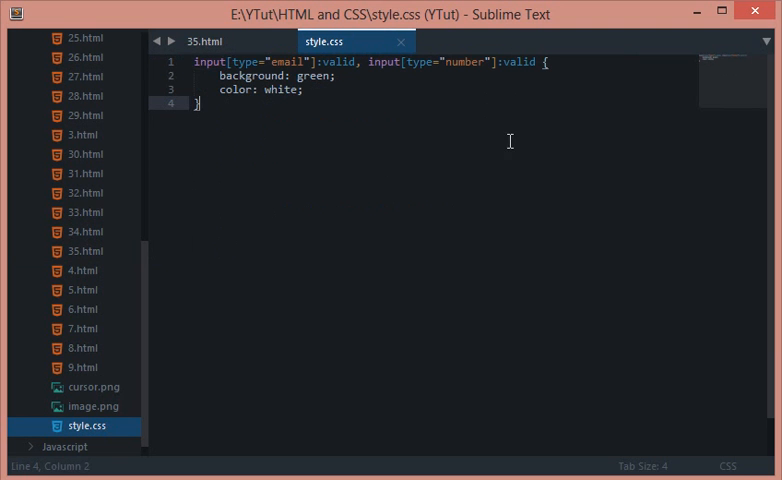
left_click(330, 62)
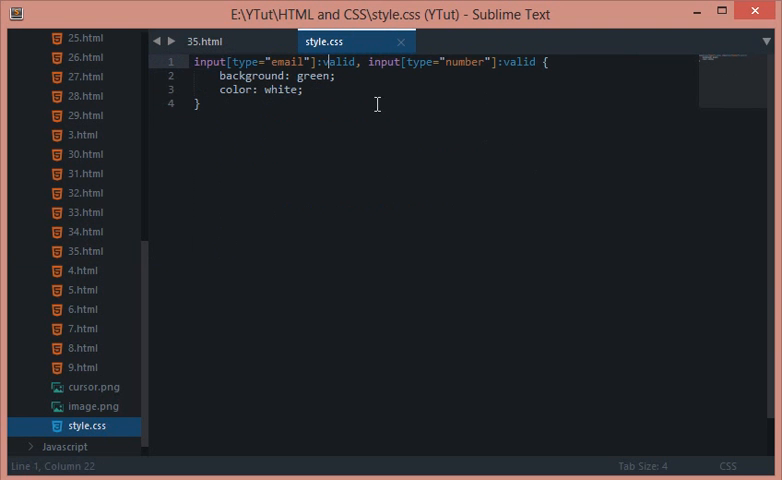
type("in")
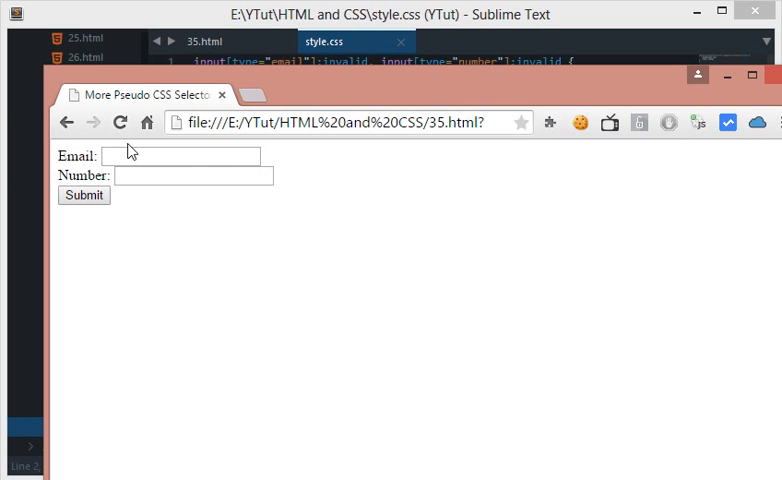
left_click(180, 156)
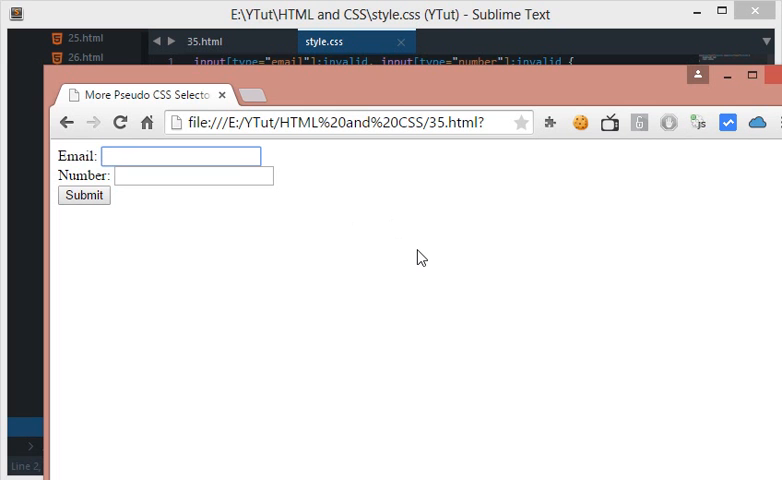
type("adghasdghasgdhg")
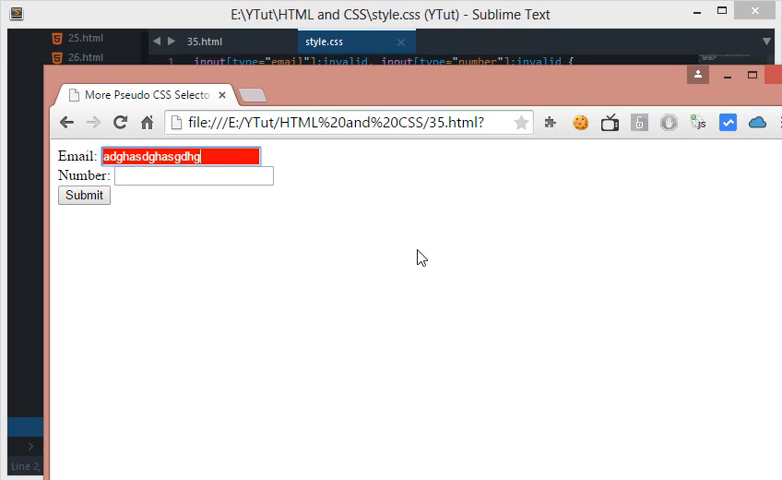
mouse_move(448, 320)
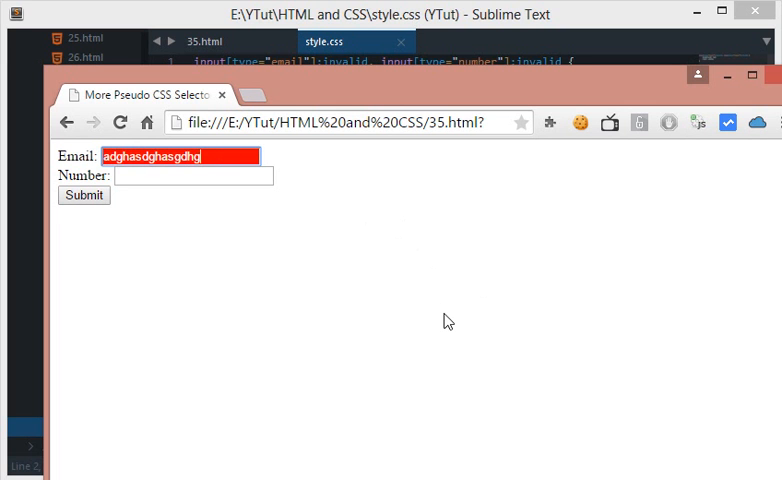
type("@safdsd")
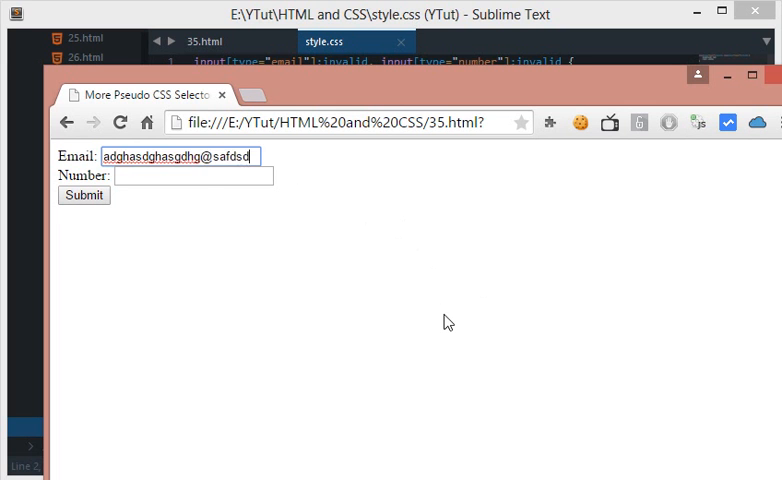
type("asdjhgasdjhasd")
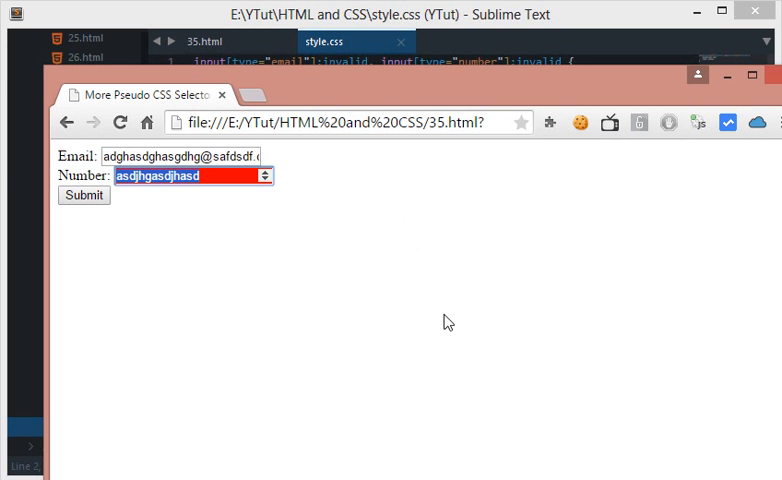
type("127523672537")
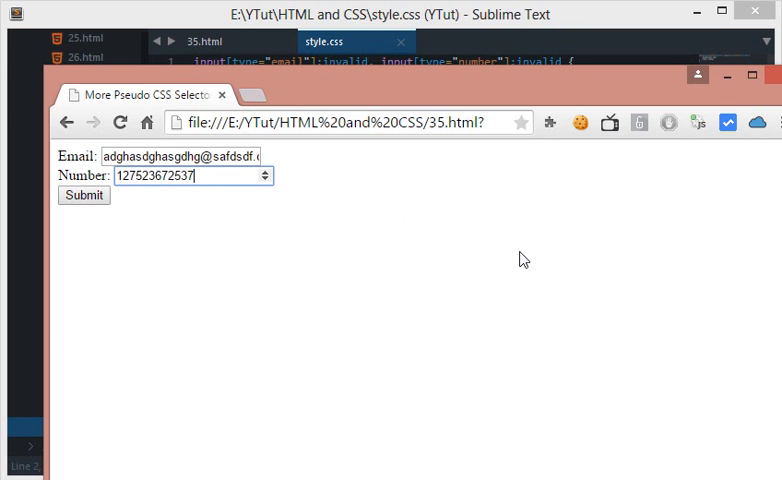
mouse_move(412, 28)
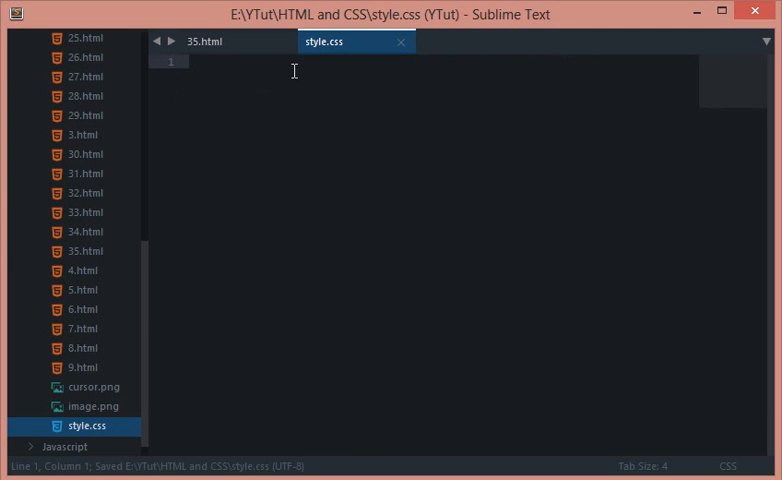
- Add paragraphs reading This is line 1 and This is line 2 inside the div in 35.html
left_click(204, 42)
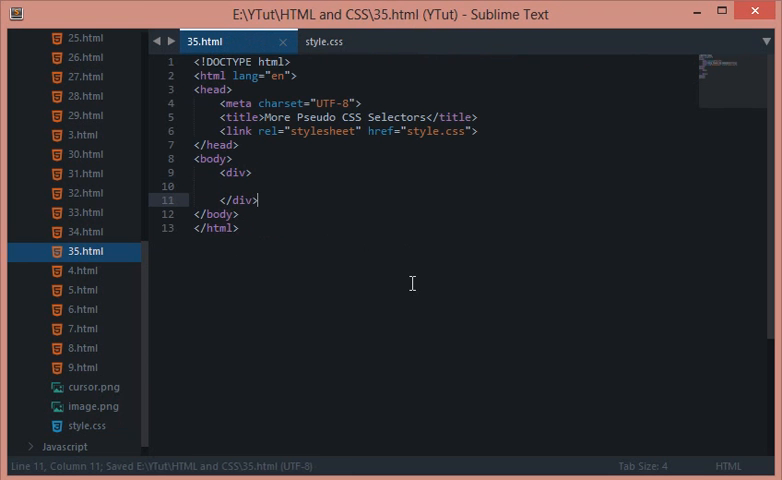
type("<p>T")
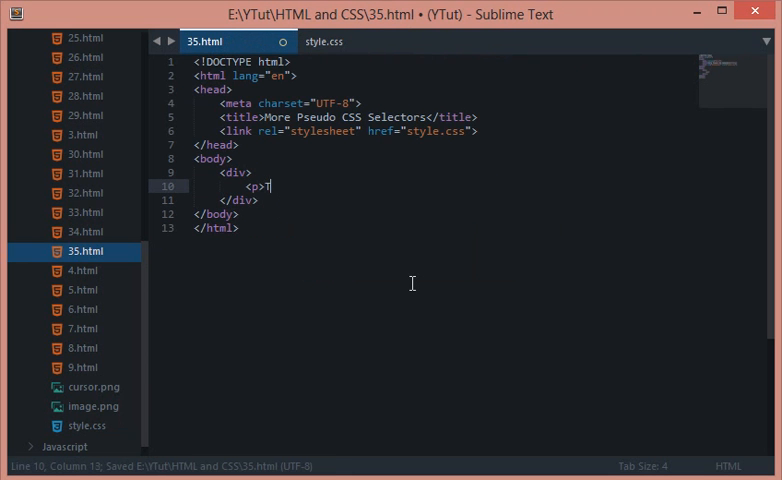
type("his is line 1")
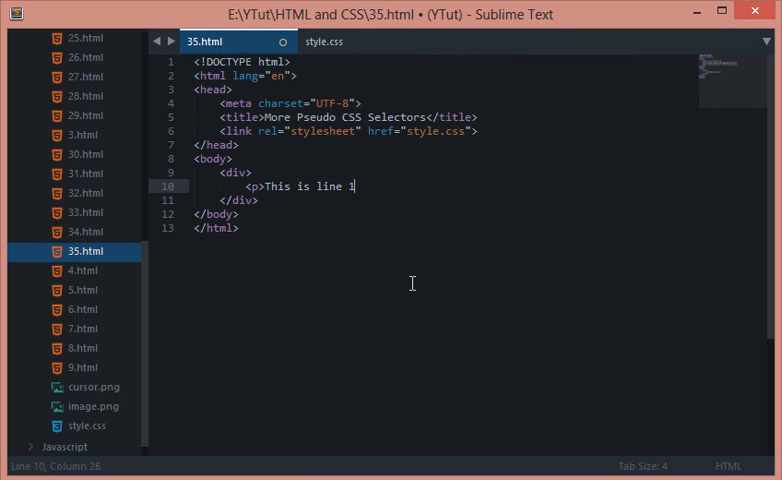
type("</p>")
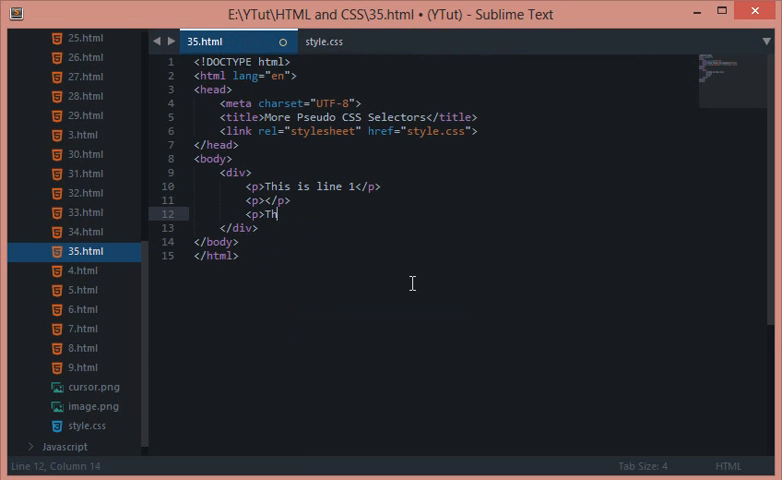
type("his is line 2<")
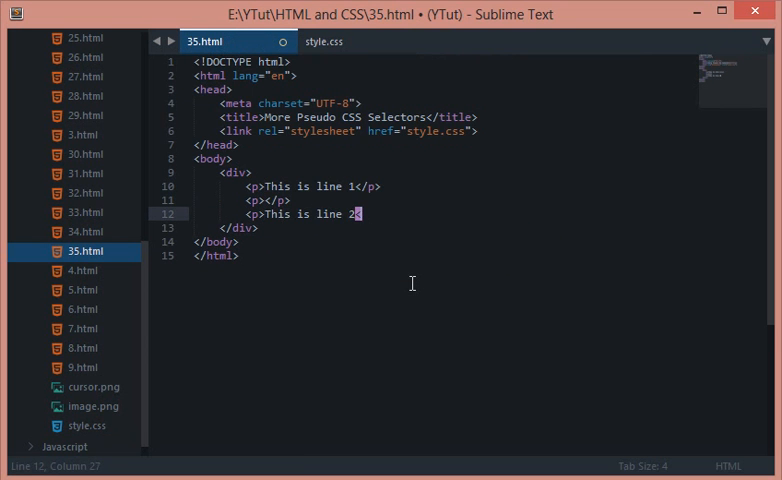
- Give paragraphs line-height 30px and min-height 10px in style.css
left_click(322, 40)
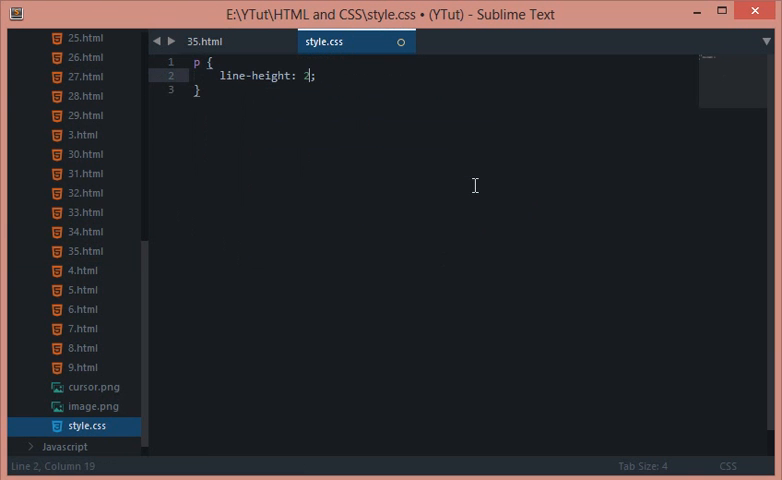
type("0px")
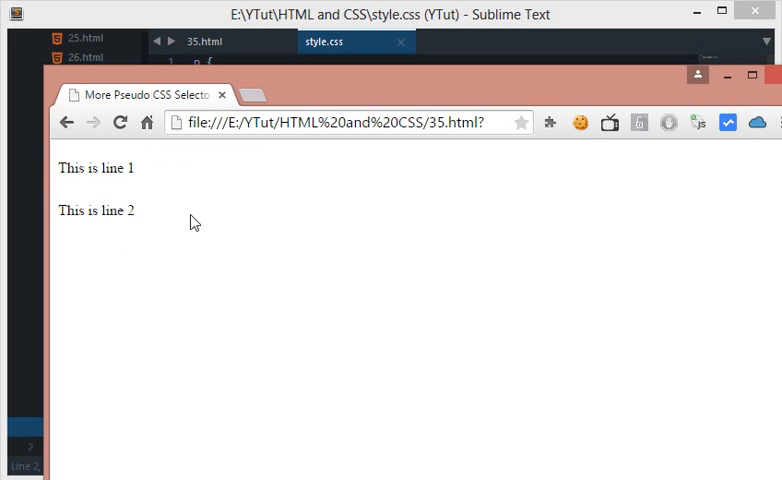
mouse_move(144, 202)
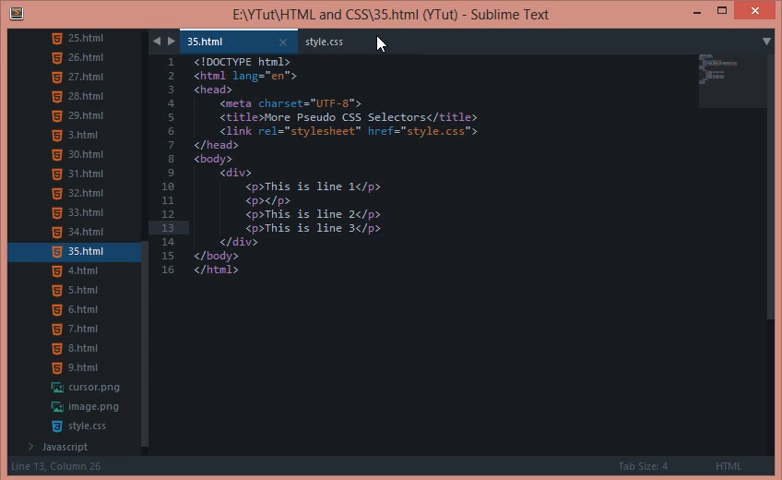
left_click(236, 268)
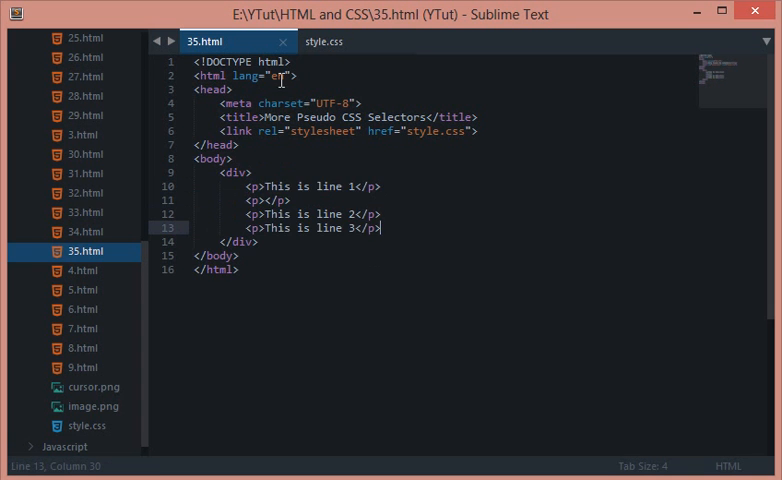
left_click(322, 40)
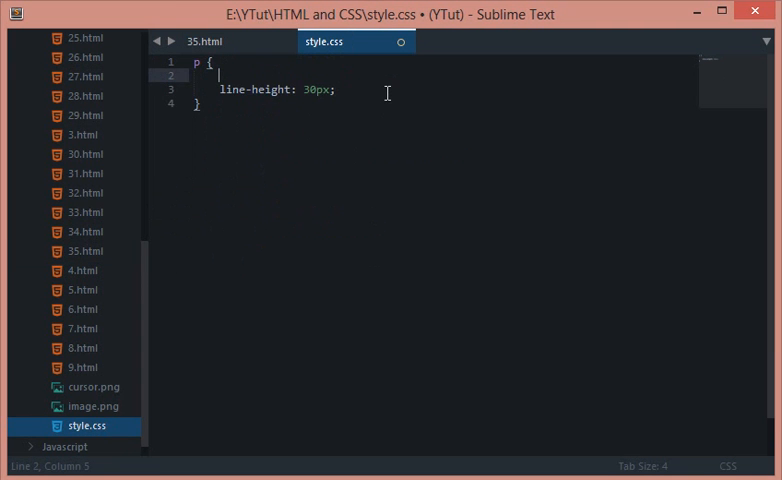
type("min-height: 10px;")
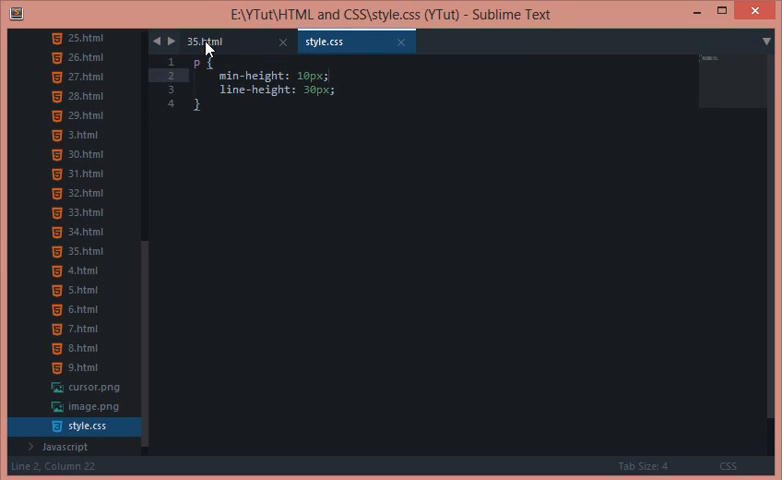
left_click(206, 40)
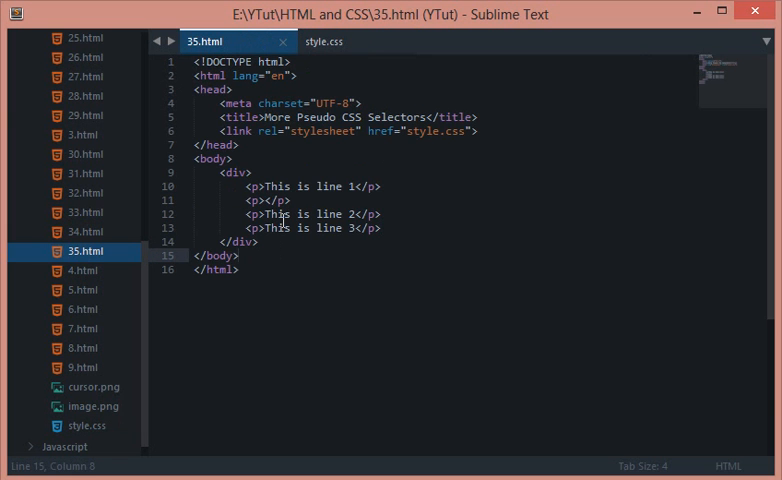
mouse_move(320, 202)
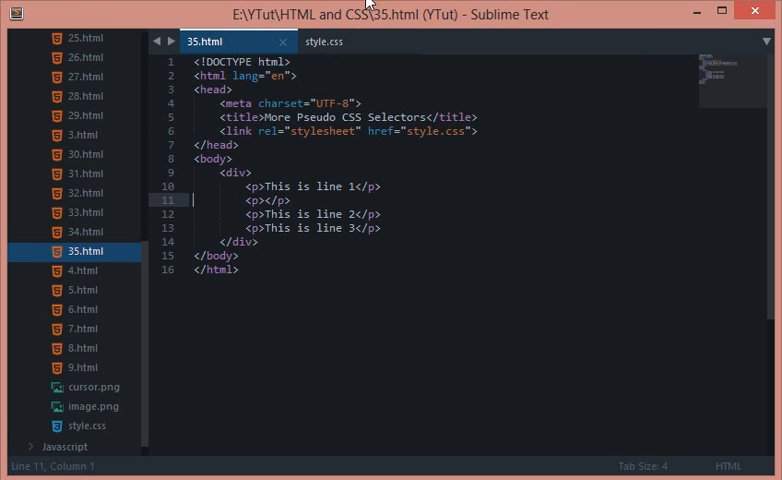
- Add a p:empty rule with display: none to style.css and save
left_click(324, 40)
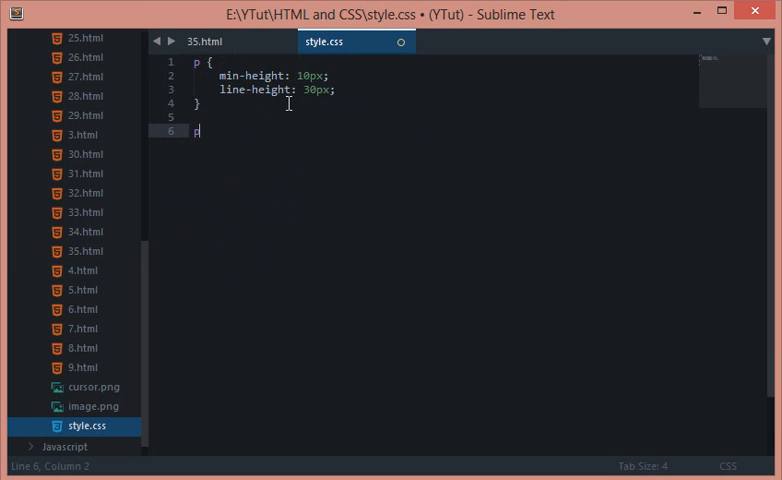
type(":empty")
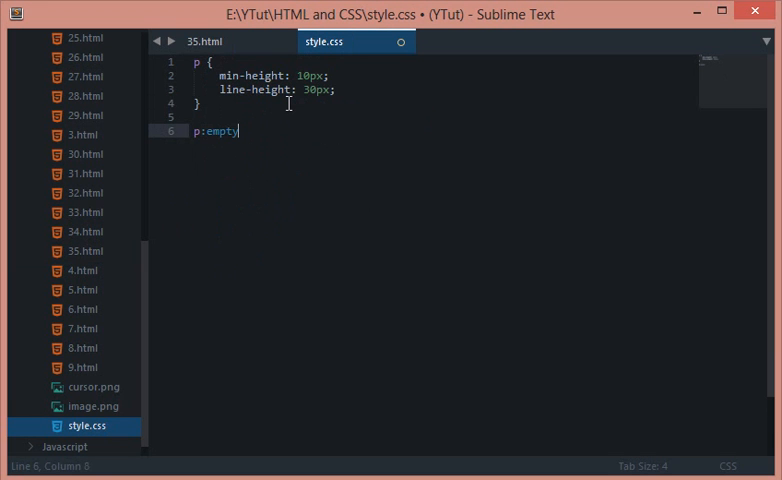
type("{")
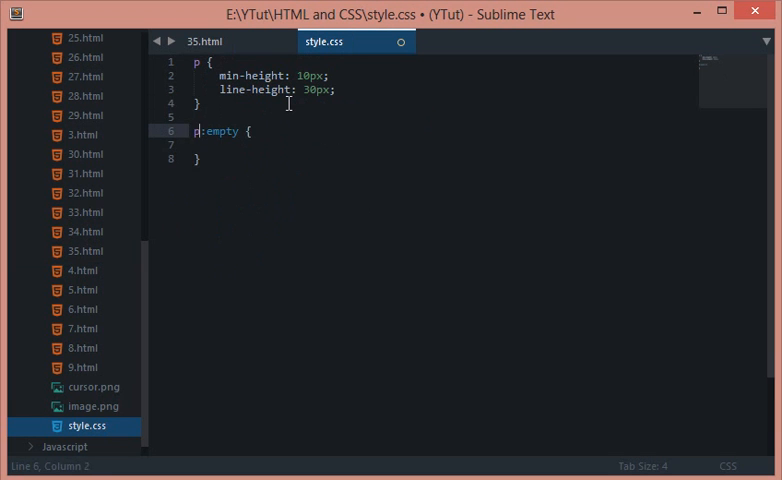
key("enter")
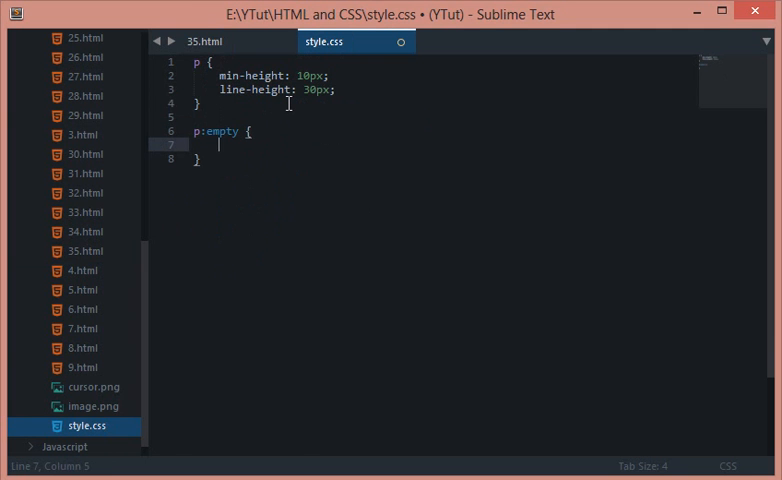
key("ctrl+s")
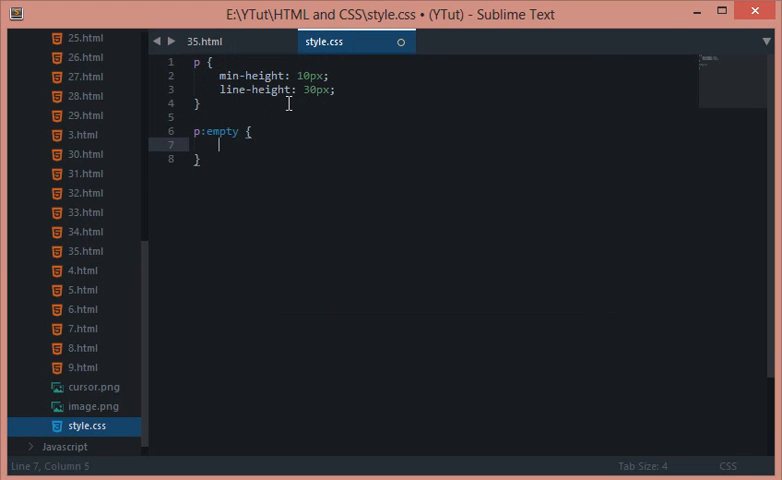
type("display: nd")
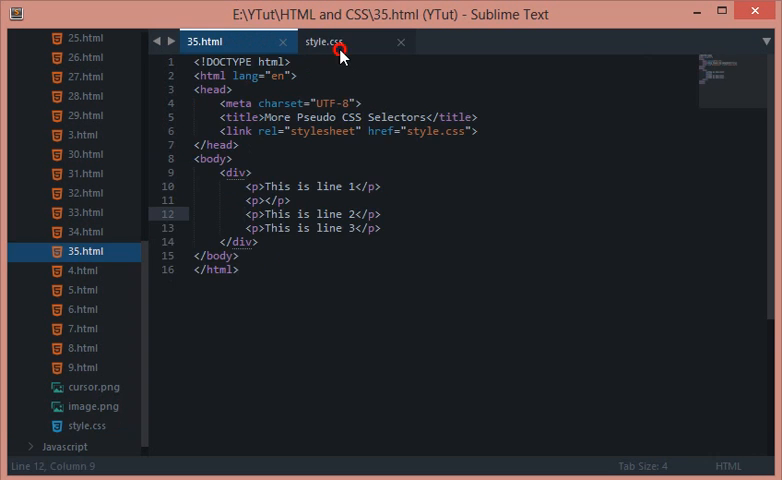
left_click(332, 42)
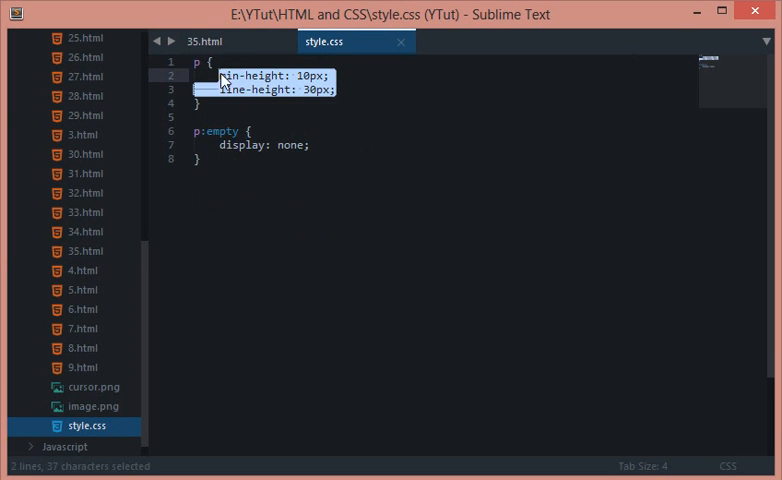
left_click(336, 88)
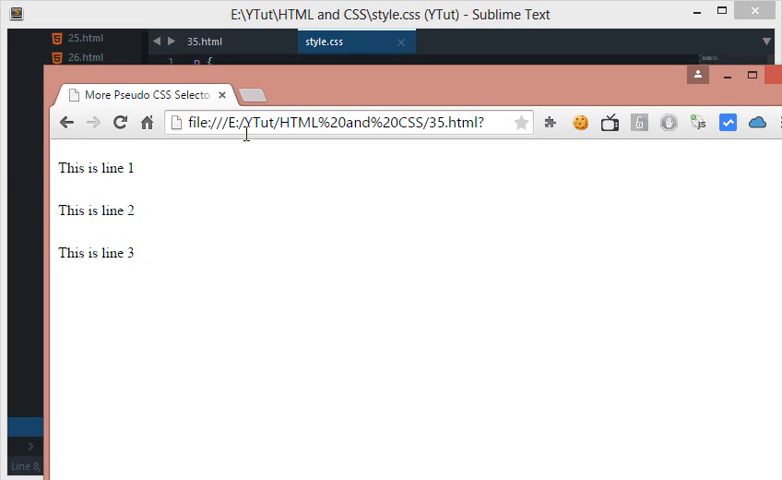
mouse_move(120, 122)
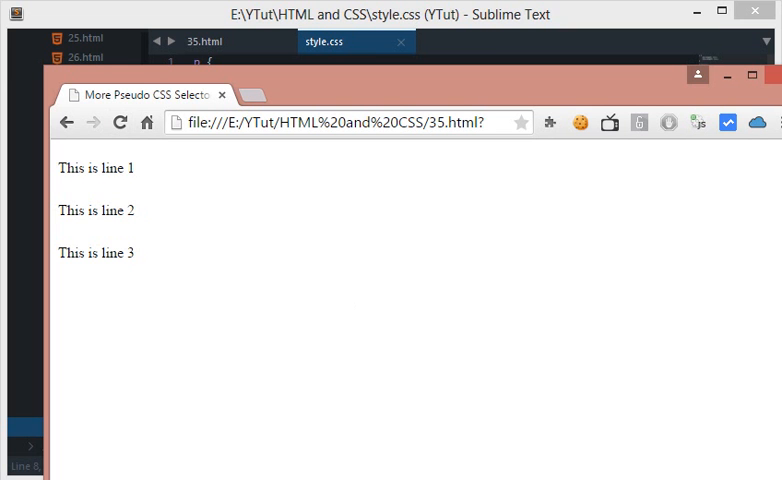
mouse_move(488, 32)
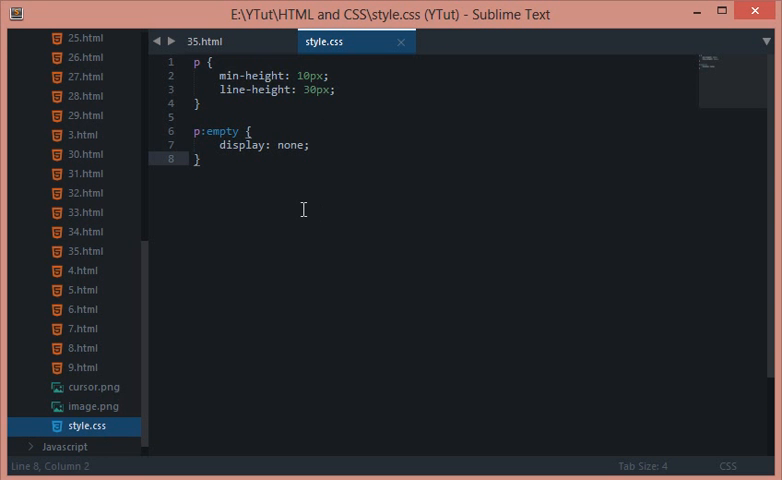
- Write a myDiv div with Content 1, duplicate it, and rename the last one's class to myDiv2
left_click(204, 42)
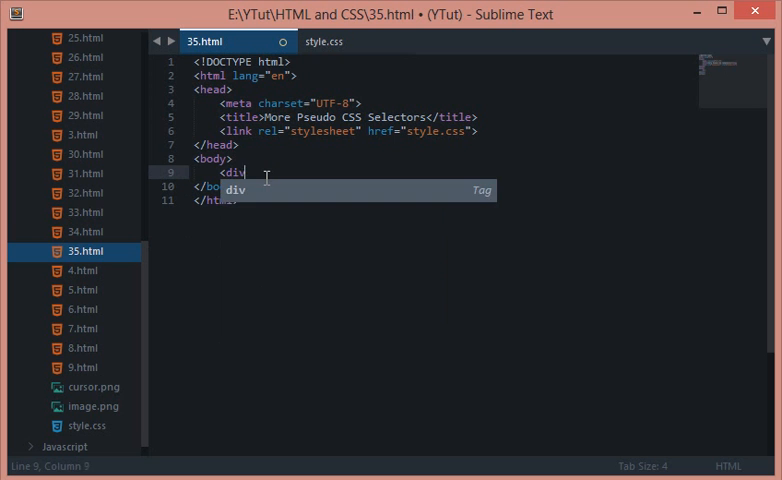
type("class=\"myDiv\">Content")
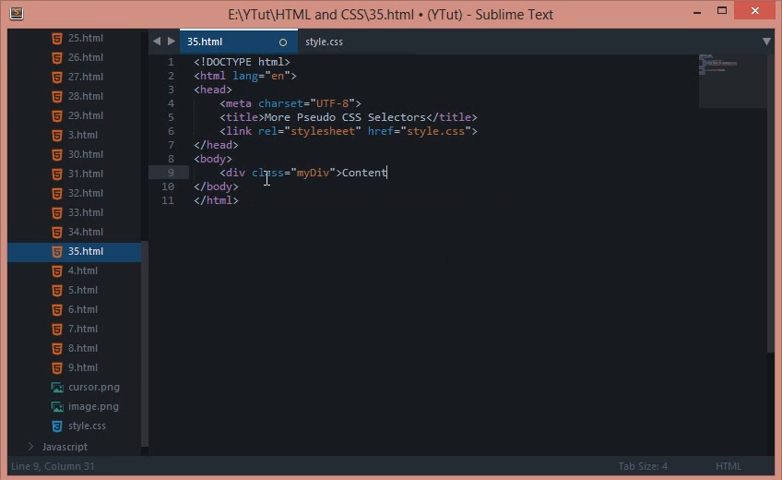
type("1</div>")
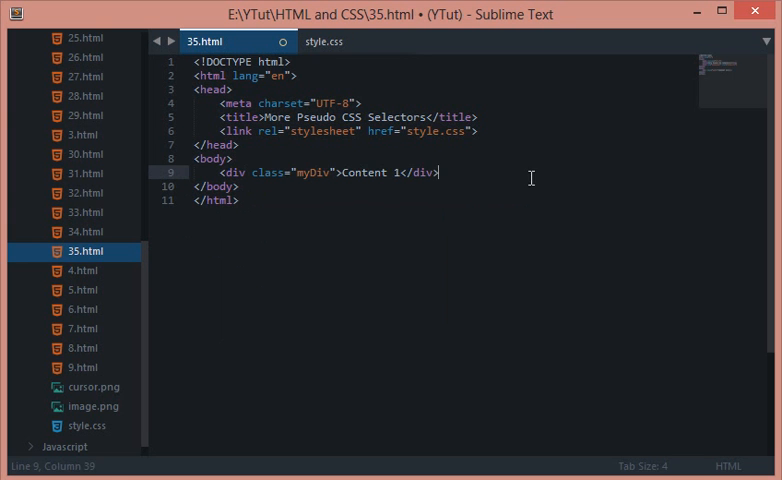
key("ctrl+v")
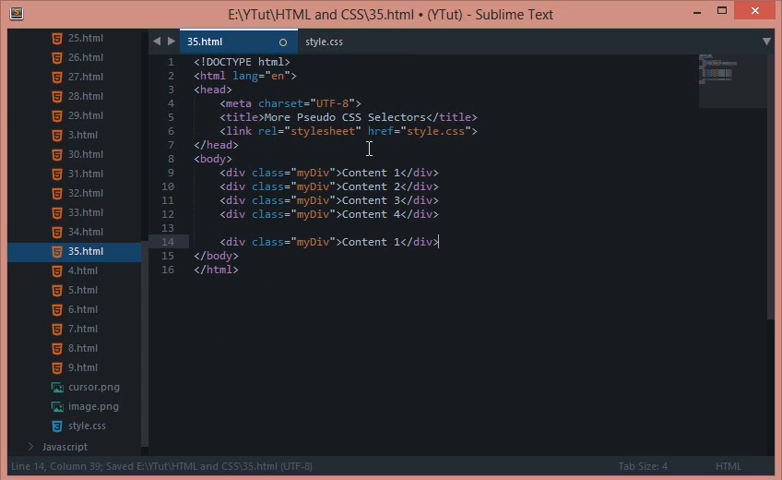
double_click(312, 240)
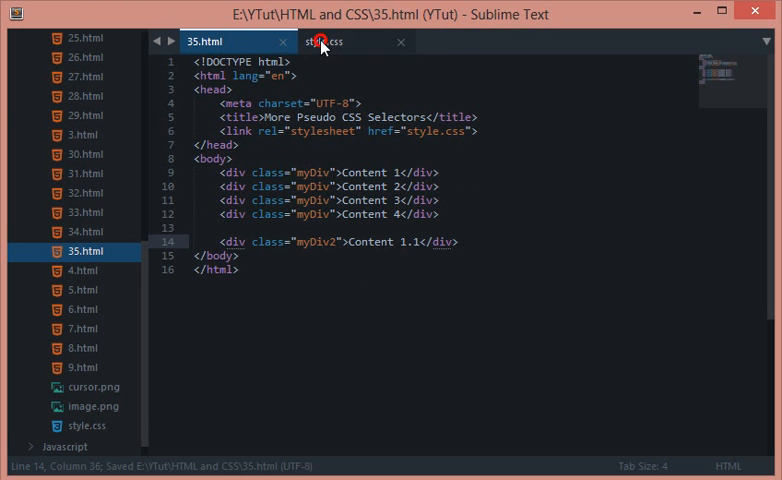
- Start a div:not(.myDiv2) rule in style.css
left_click(328, 40)
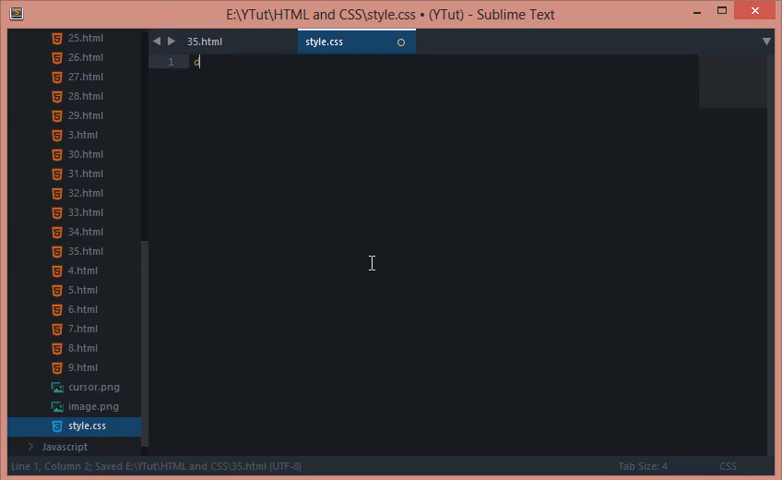
type("iv")
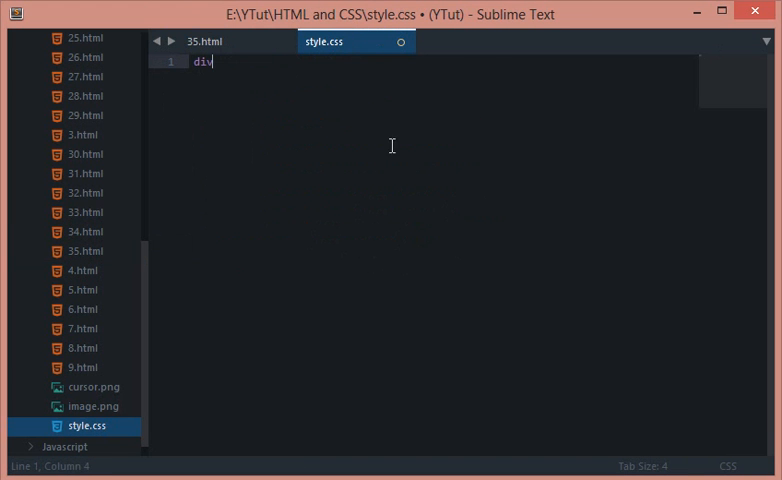
type(":n")
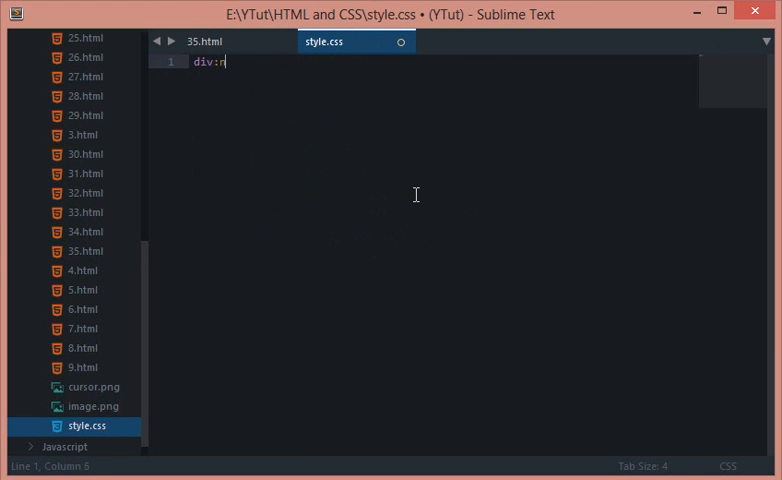
type("ot(.)")
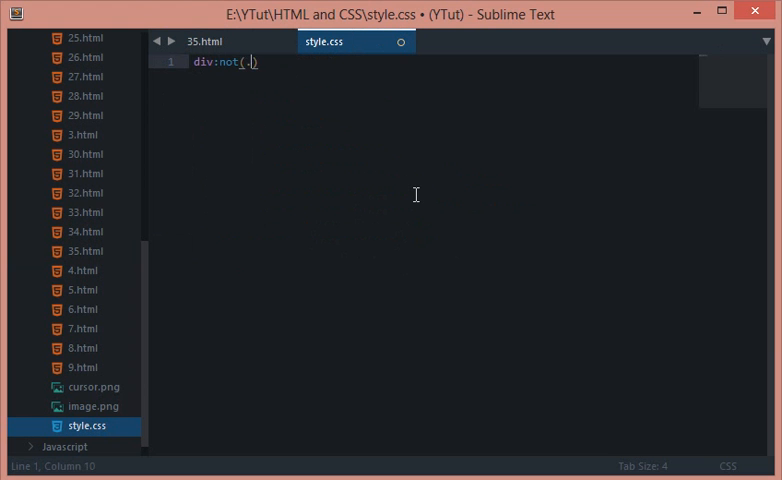
type("myDiv")
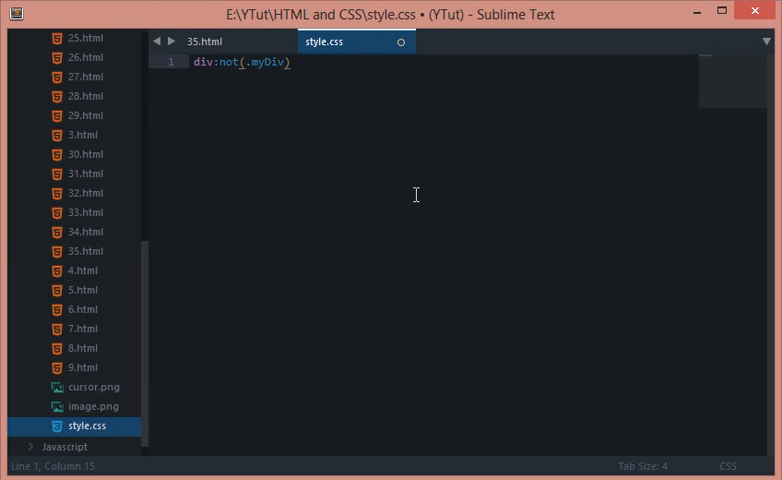
type("{")
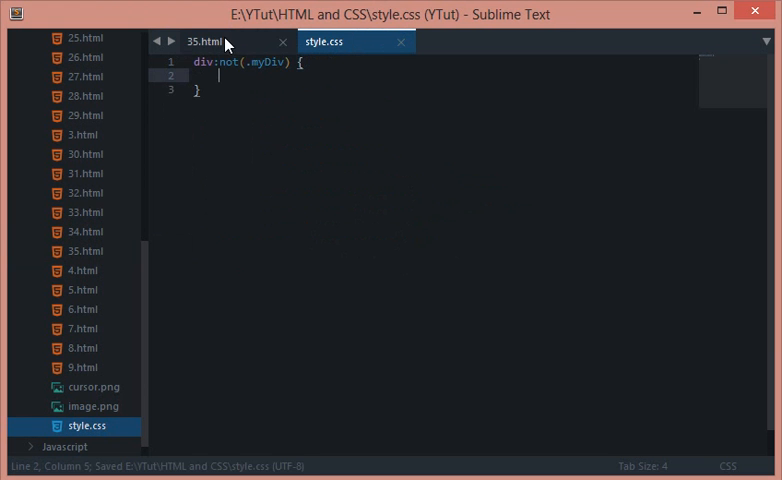
- Give the rule background: red and reload the page in the browser
left_click(210, 40)
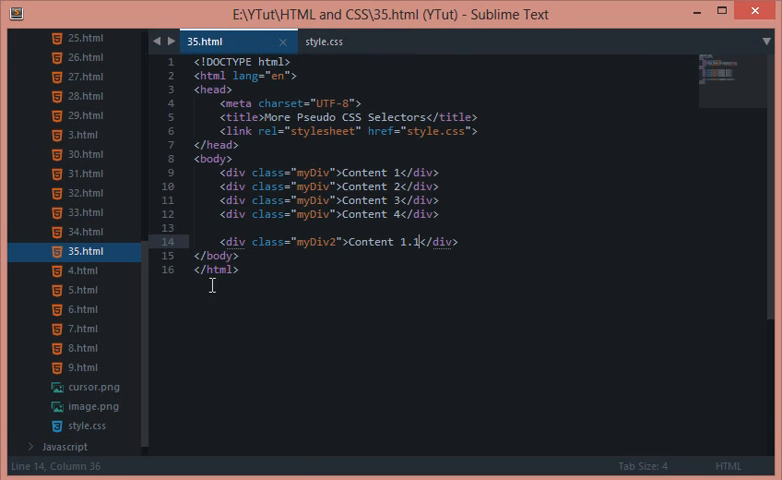
left_click(324, 40)
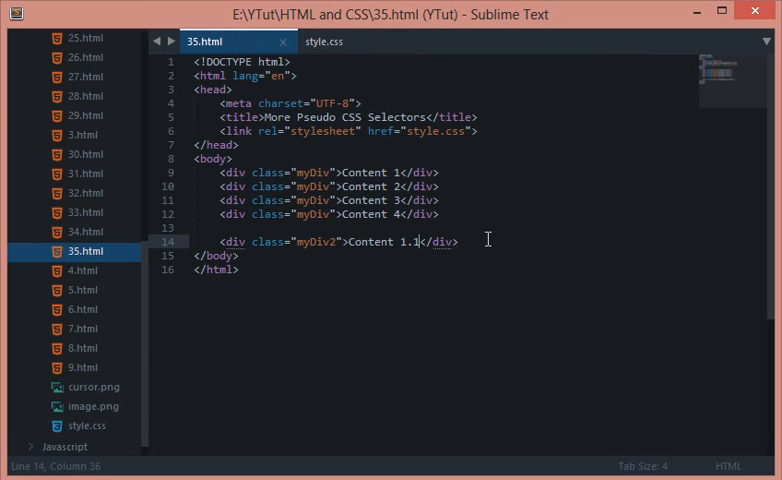
triple_click(340, 240)
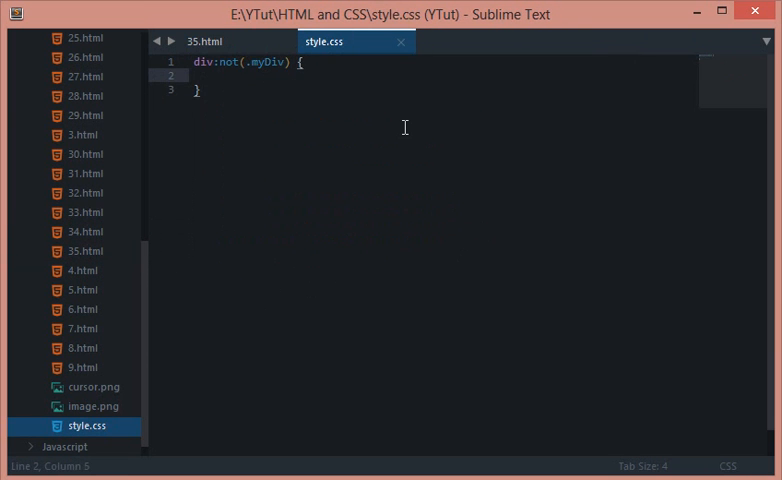
type("background: r")
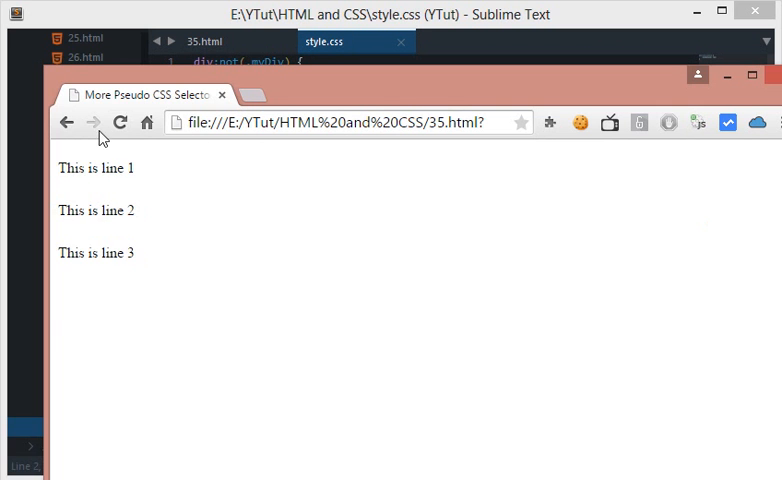
left_click(120, 122)
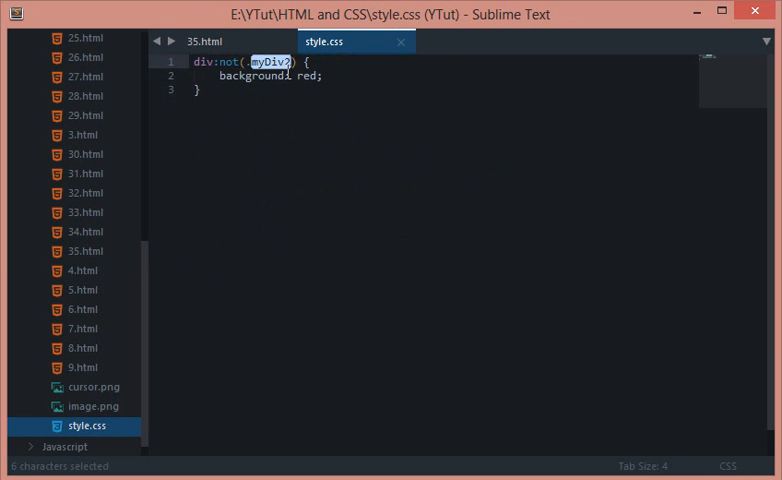
- Preview the red divs in the browser, then add myDiv2 to the first div's class in 35.html
left_click(208, 40)
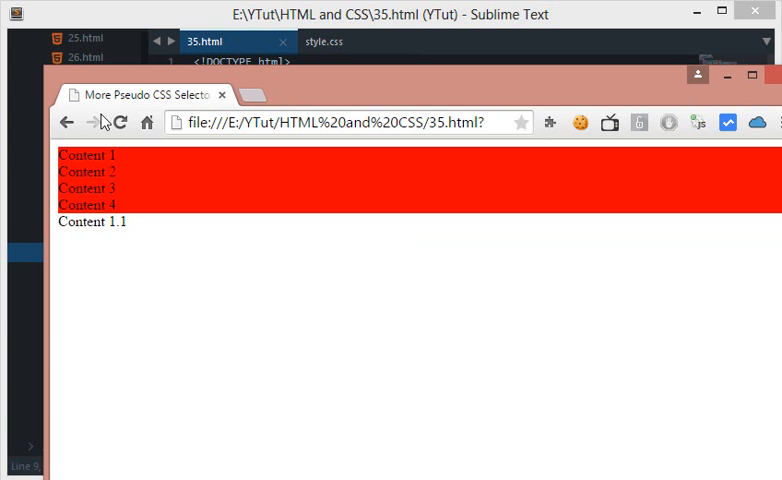
double_click(86, 156)
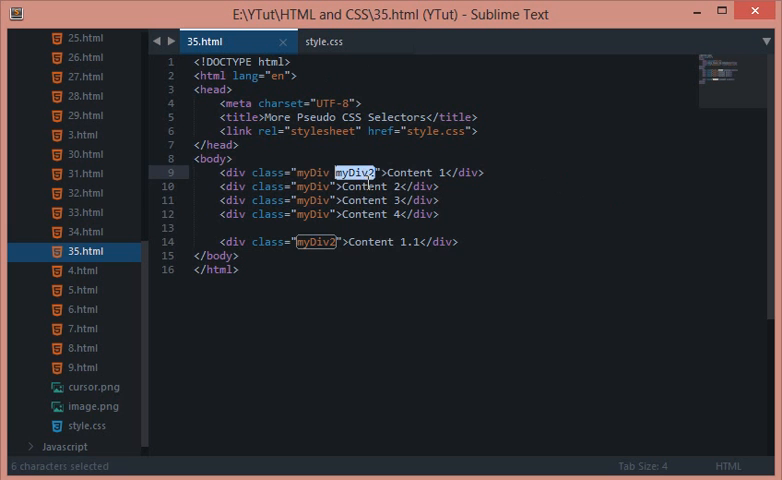
left_click(332, 40)
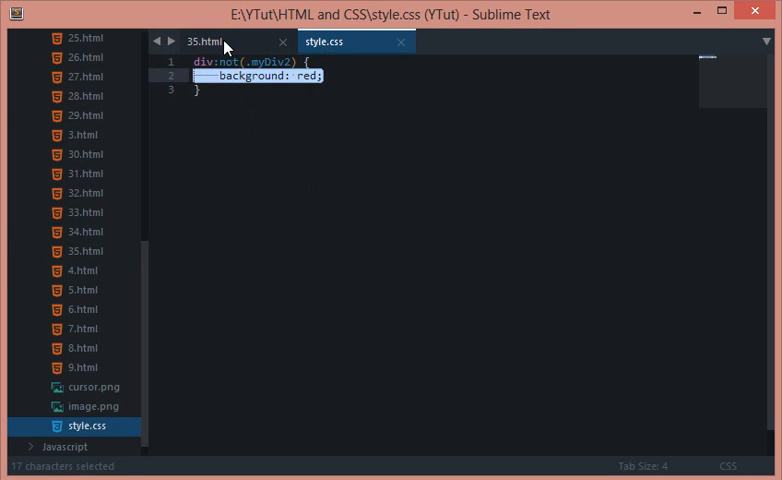
left_click(204, 40)
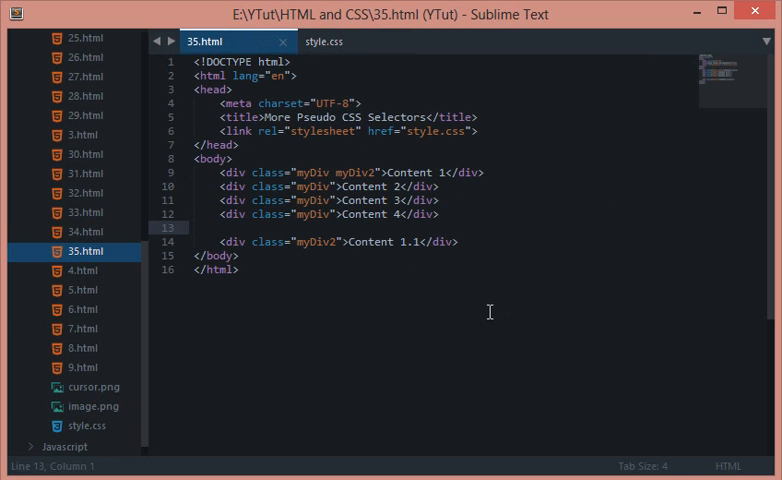
mouse_move(472, 318)
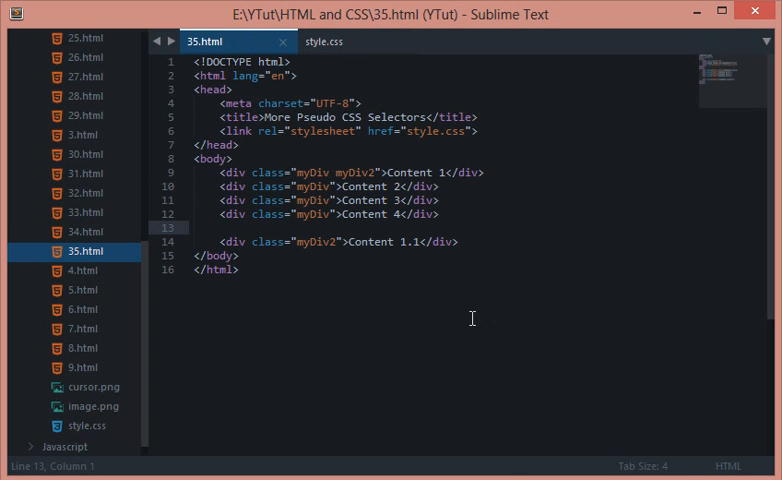